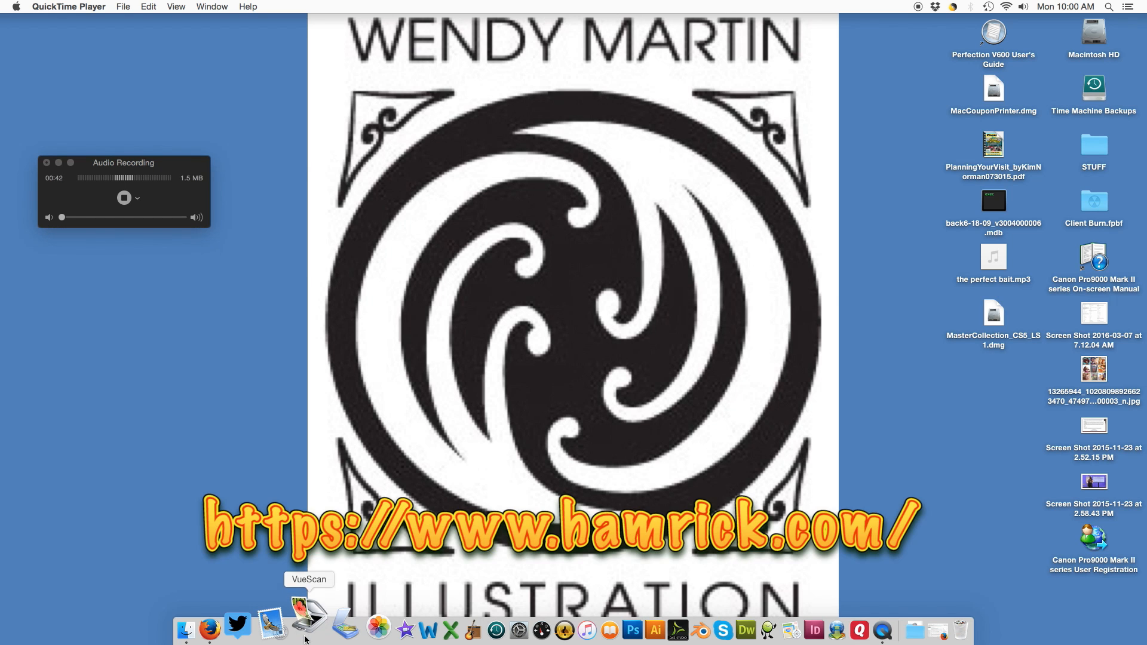
- Launch VueScan from the Dock
click(307, 622)
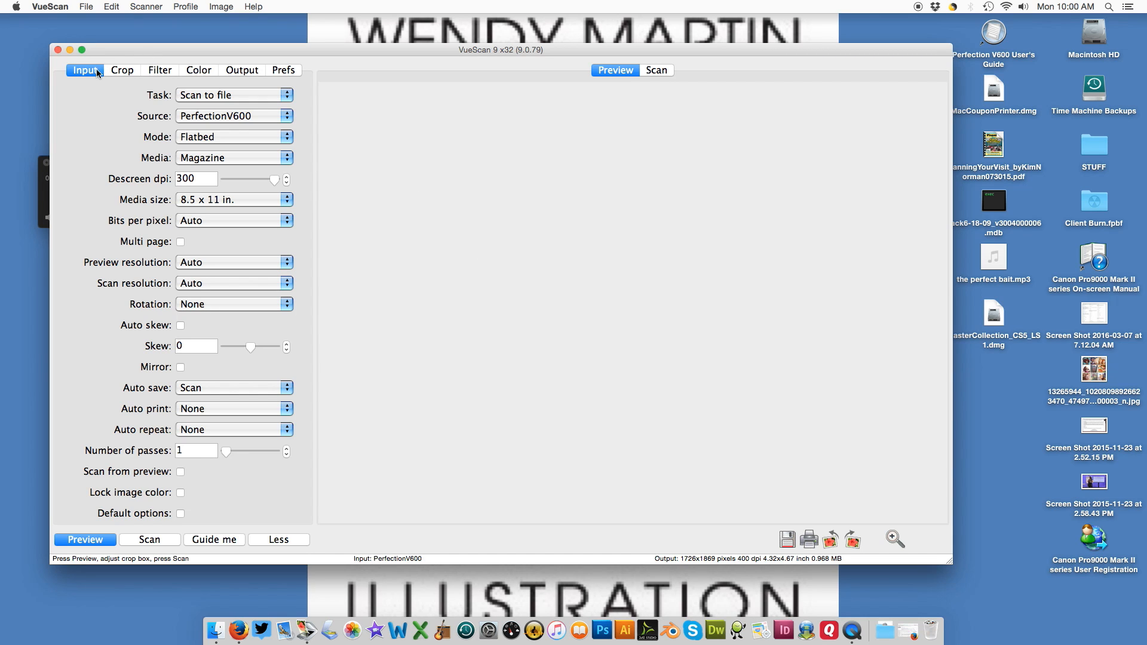
mouse_move(90, 79)
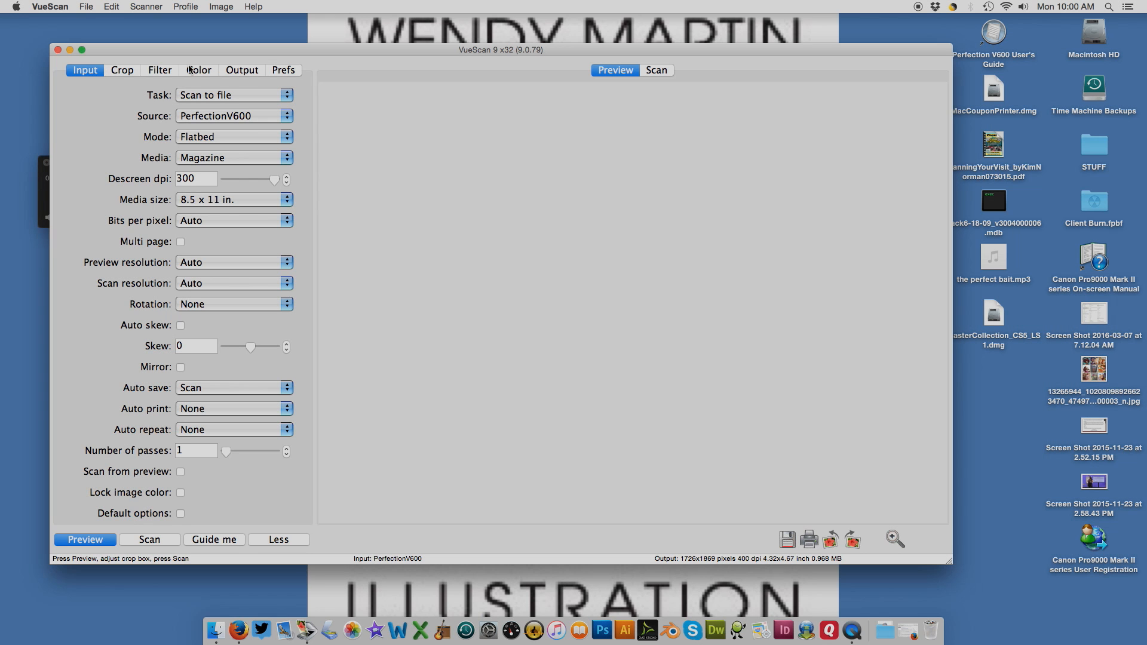
mouse_move(92, 89)
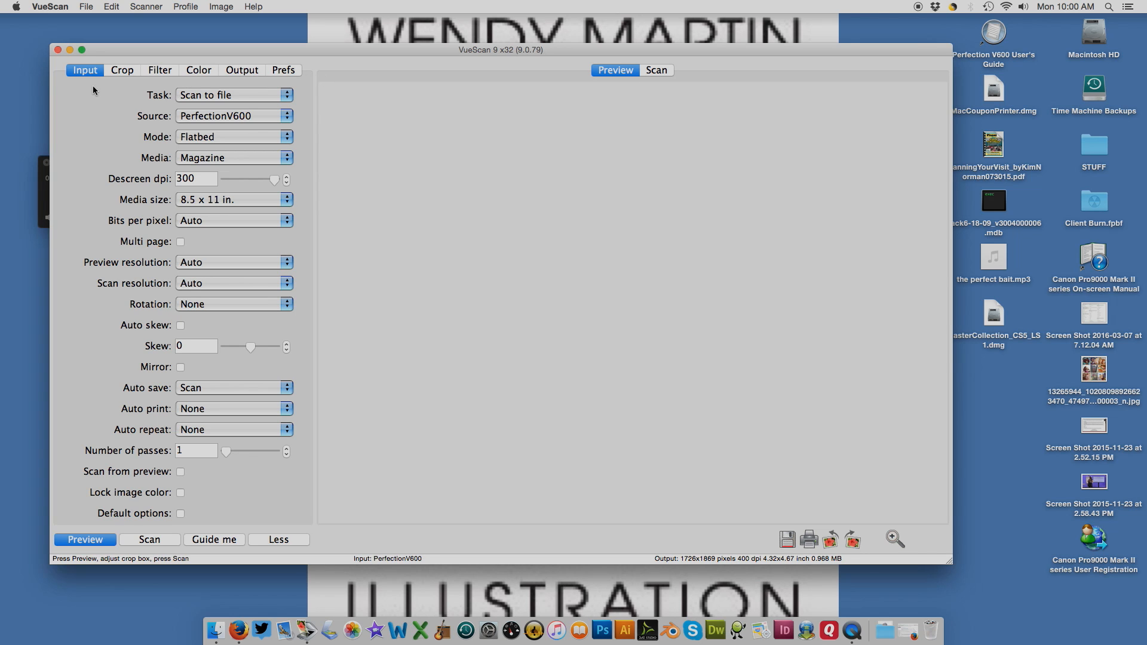
mouse_move(131, 256)
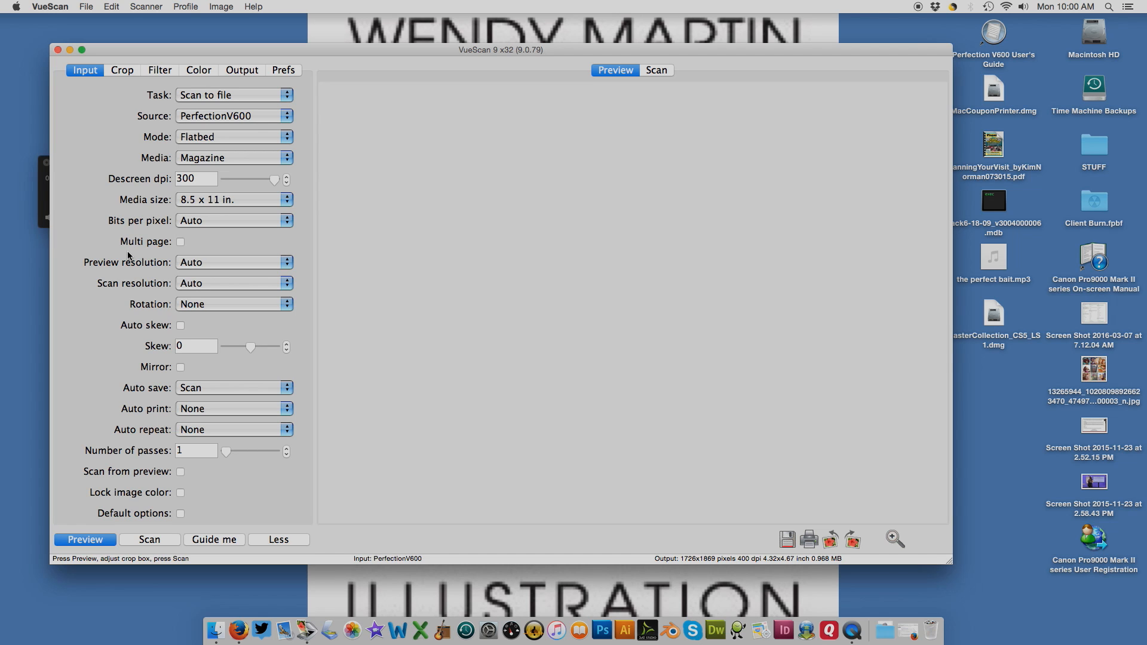
- Preview the pencil sketch, crop around the hand and comb, and keep Media on Magazine
click(85, 539)
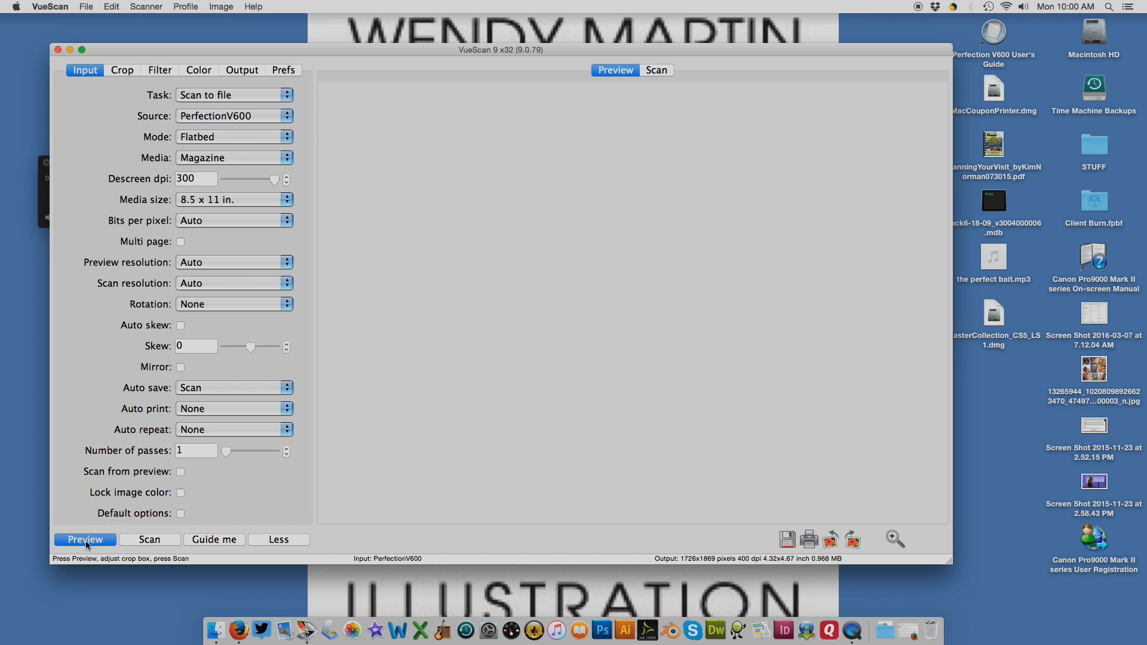
click(84, 539)
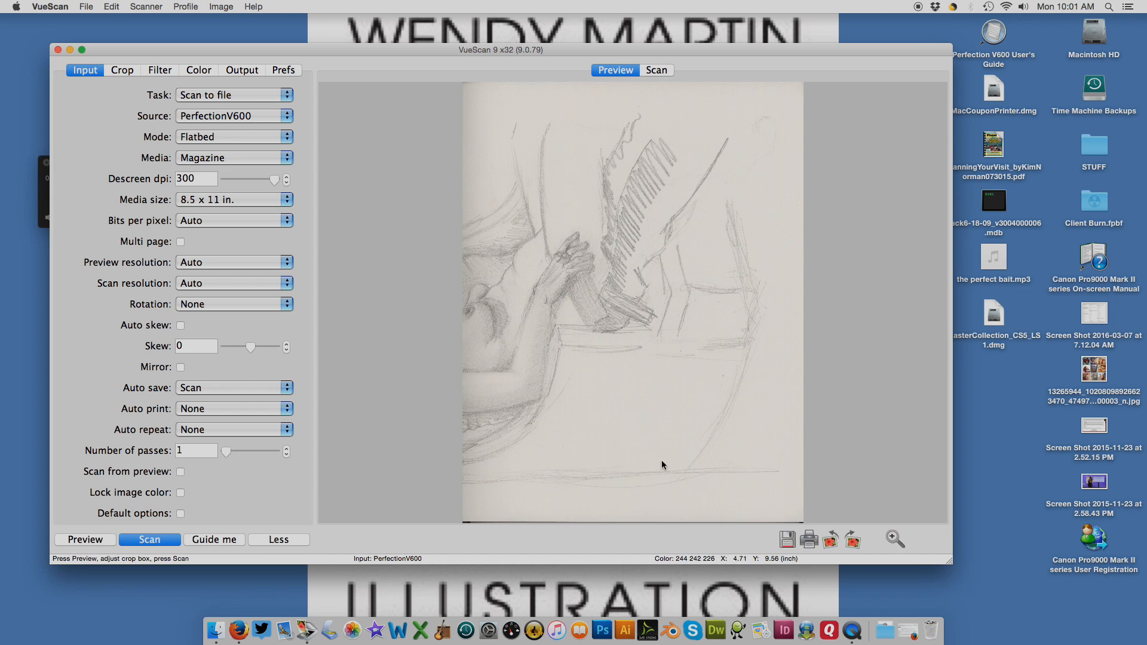
drag(532, 138, 701, 332)
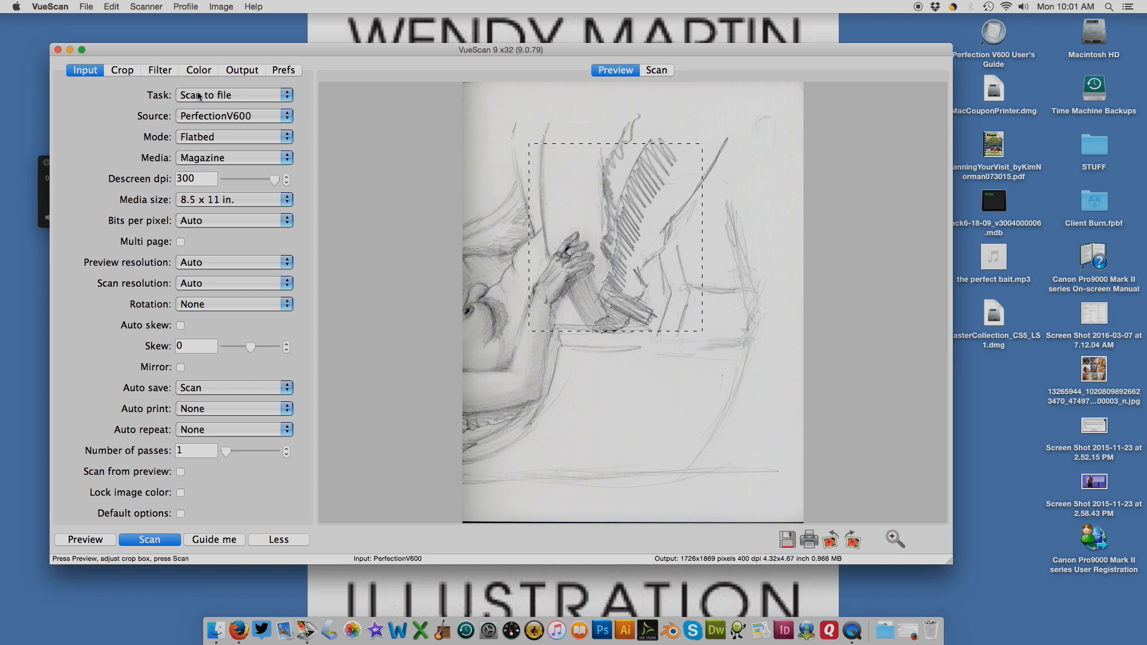
mouse_move(213, 160)
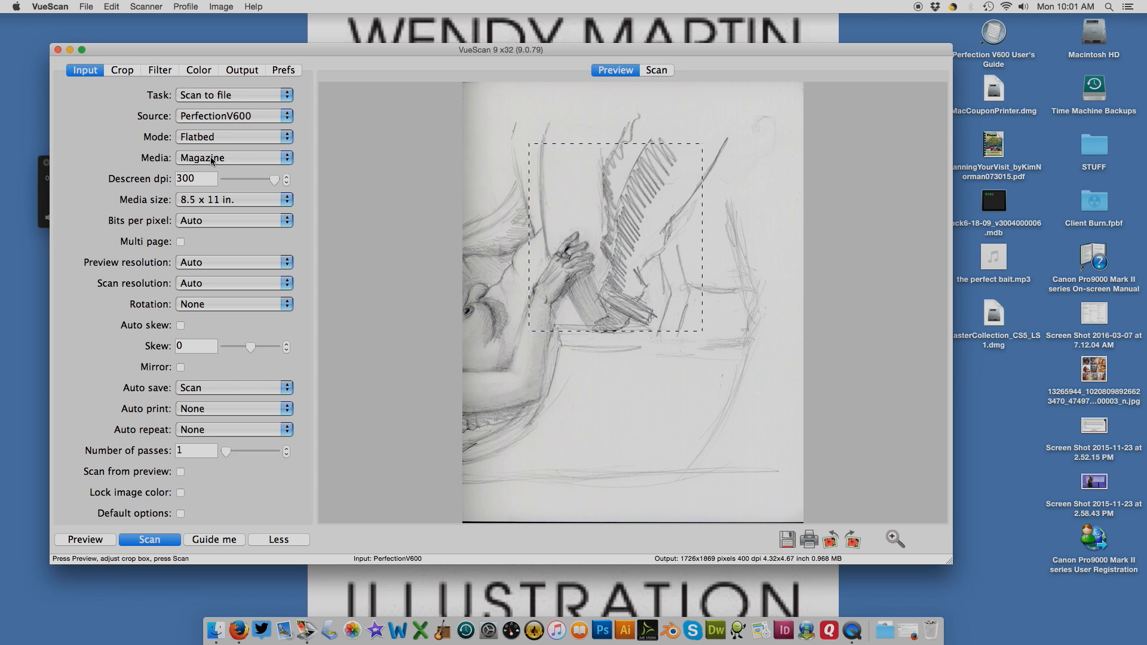
click(234, 158)
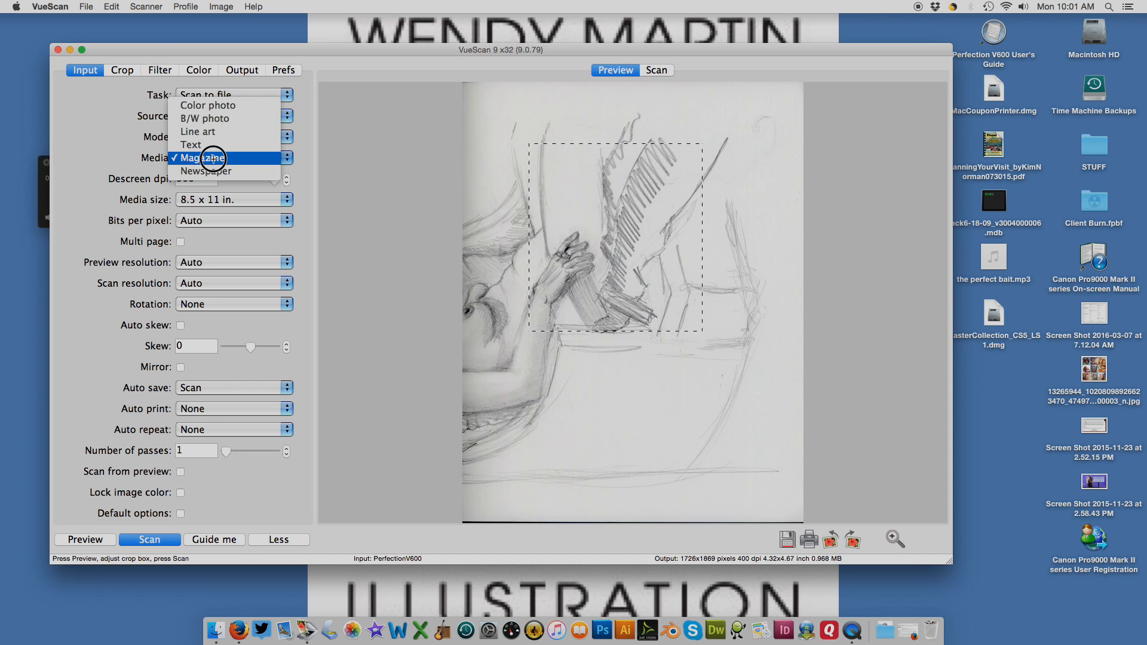
click(210, 158)
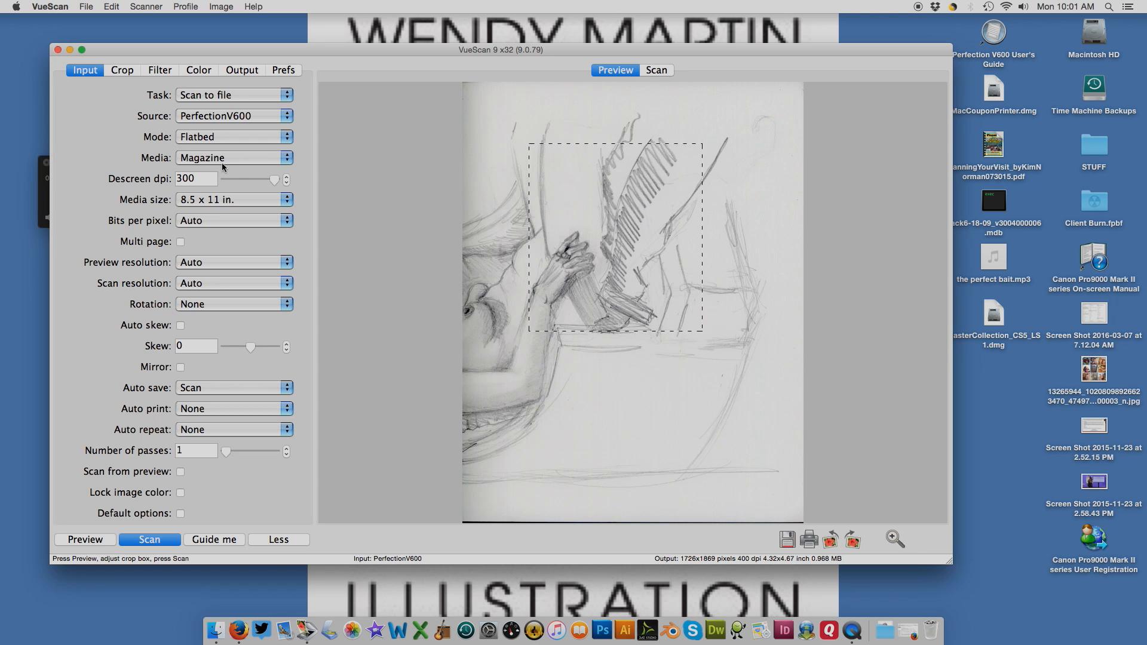
mouse_move(306, 207)
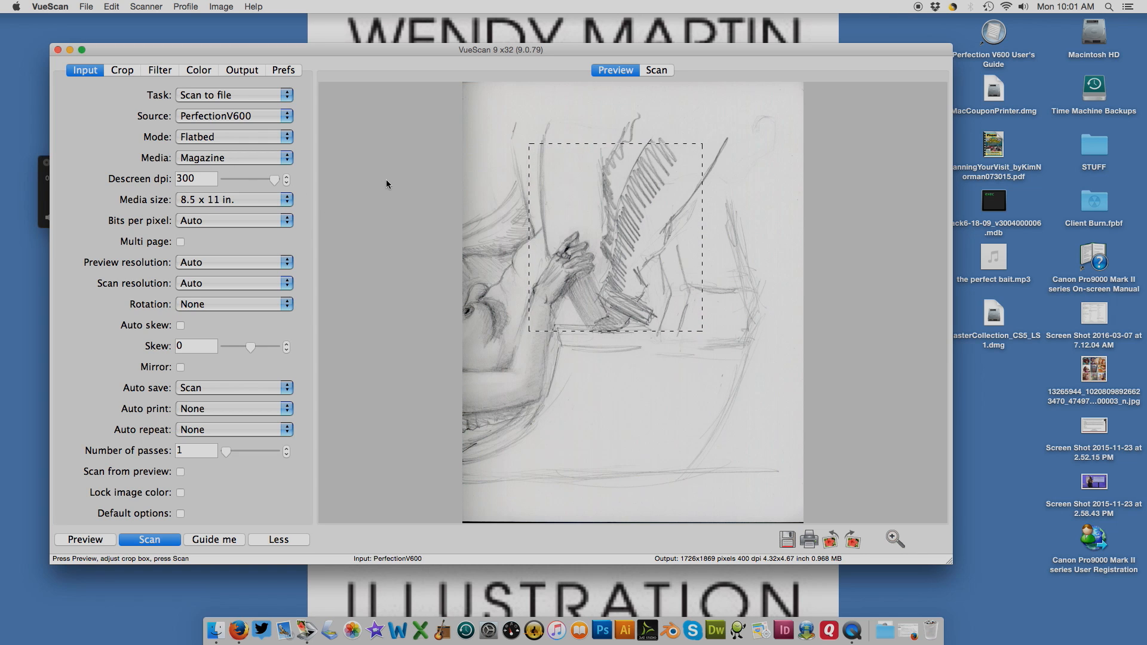
mouse_move(518, 177)
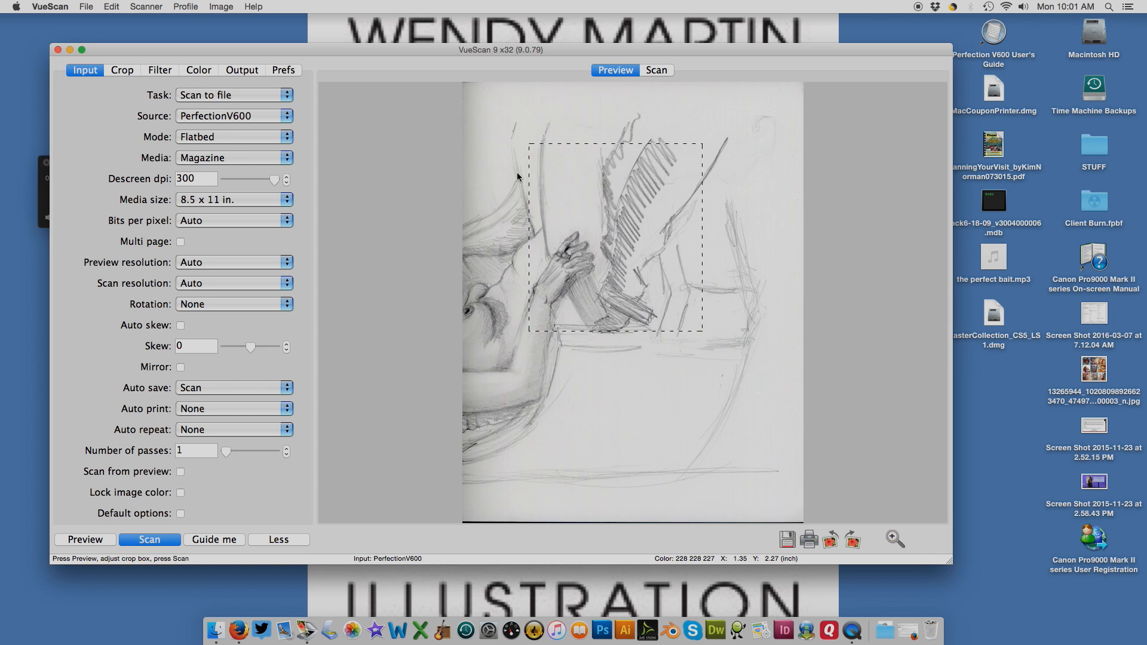
mouse_move(694, 161)
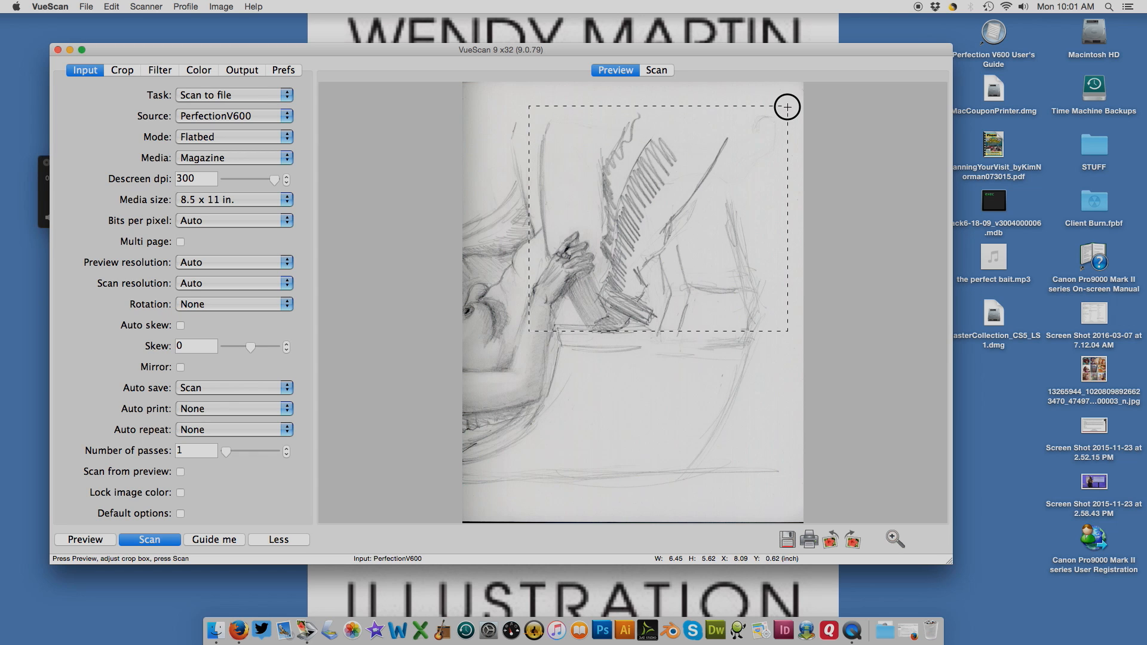
- Enlarge the crop box to cover nearly the whole sketch page
drag(787, 106, 768, 440)
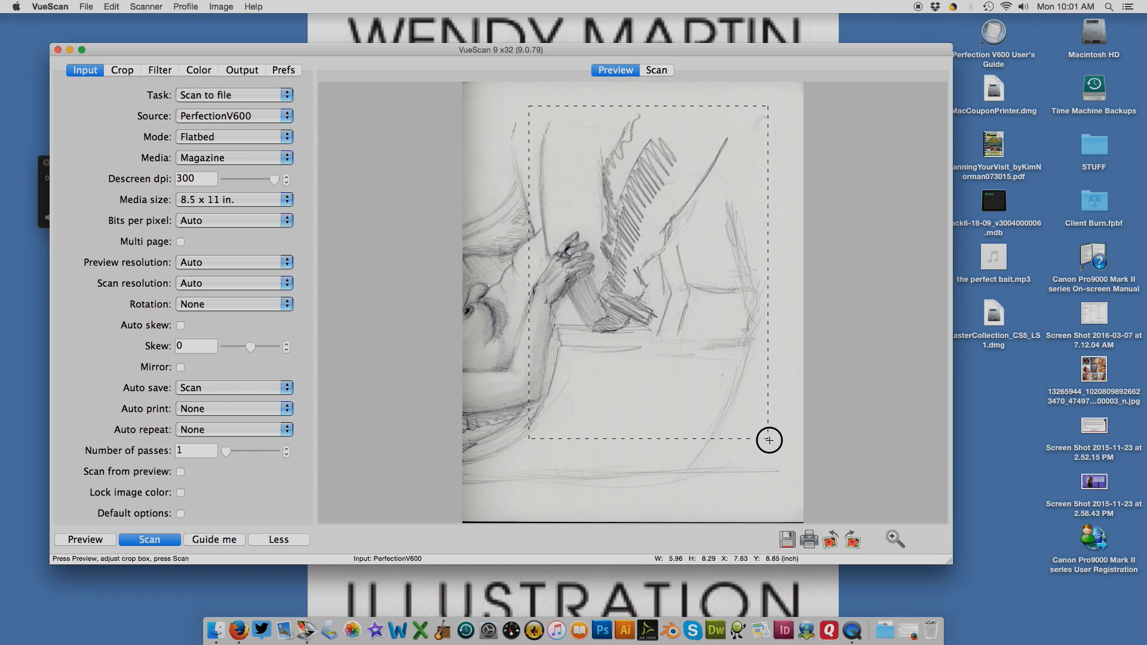
drag(769, 440, 788, 520)
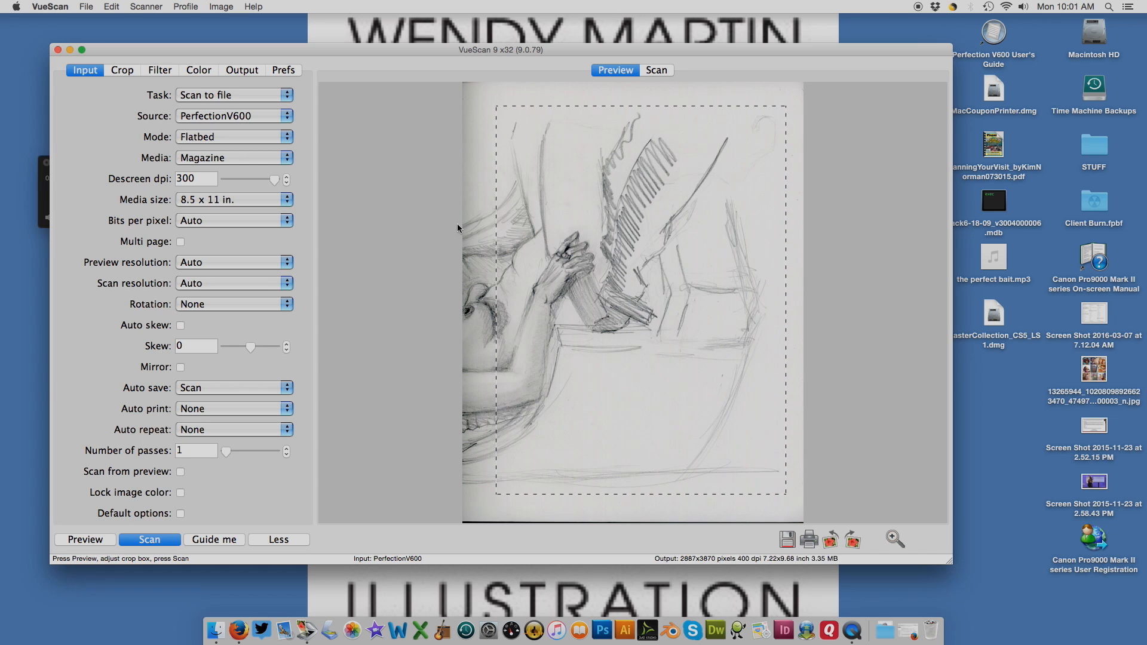
mouse_move(471, 110)
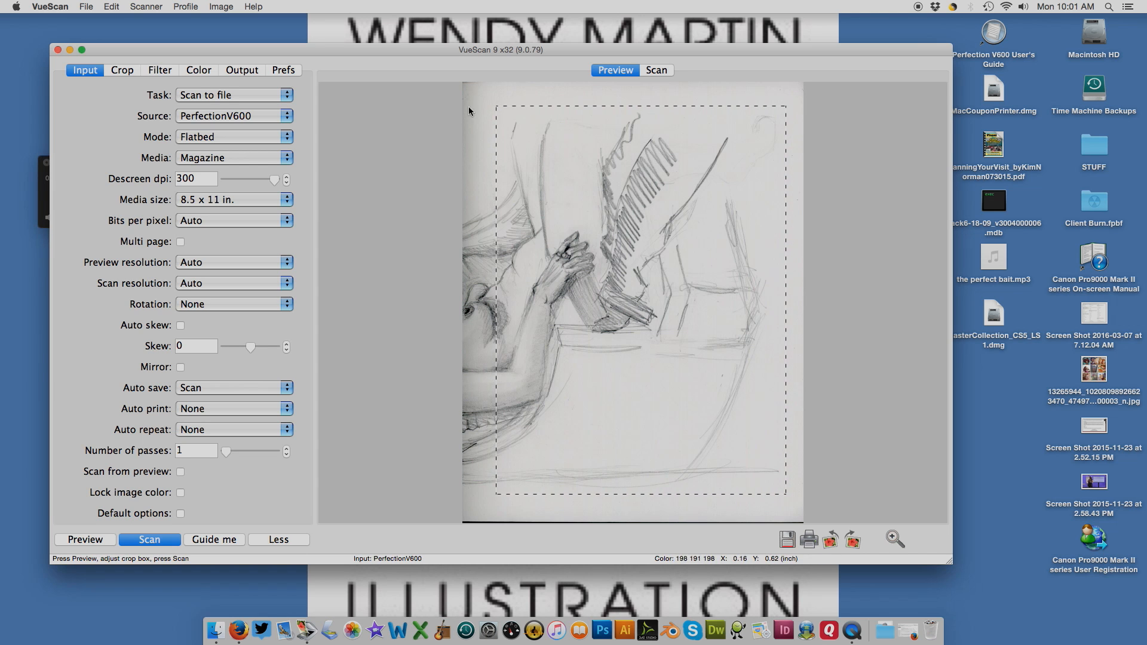
mouse_move(463, 148)
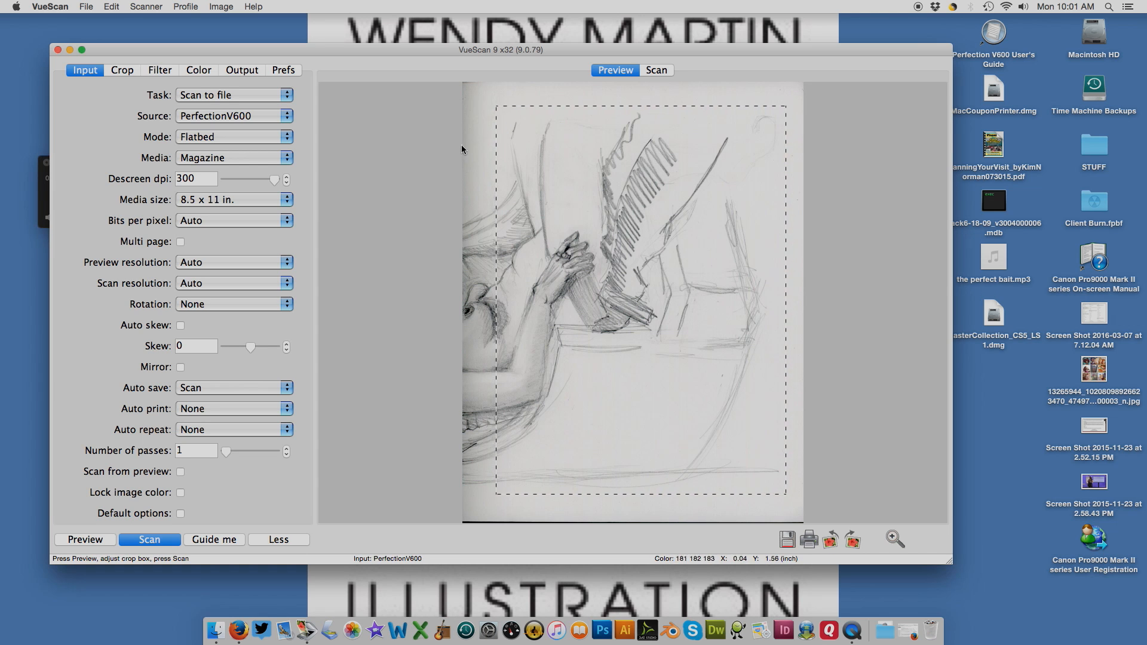
mouse_move(603, 468)
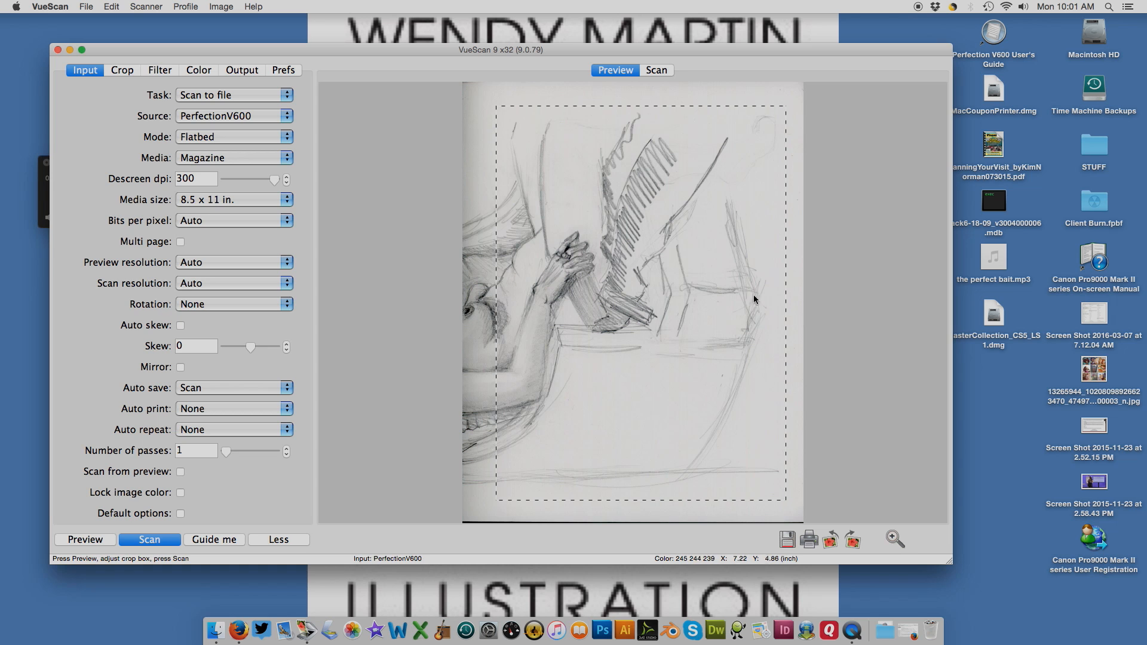
mouse_move(600, 464)
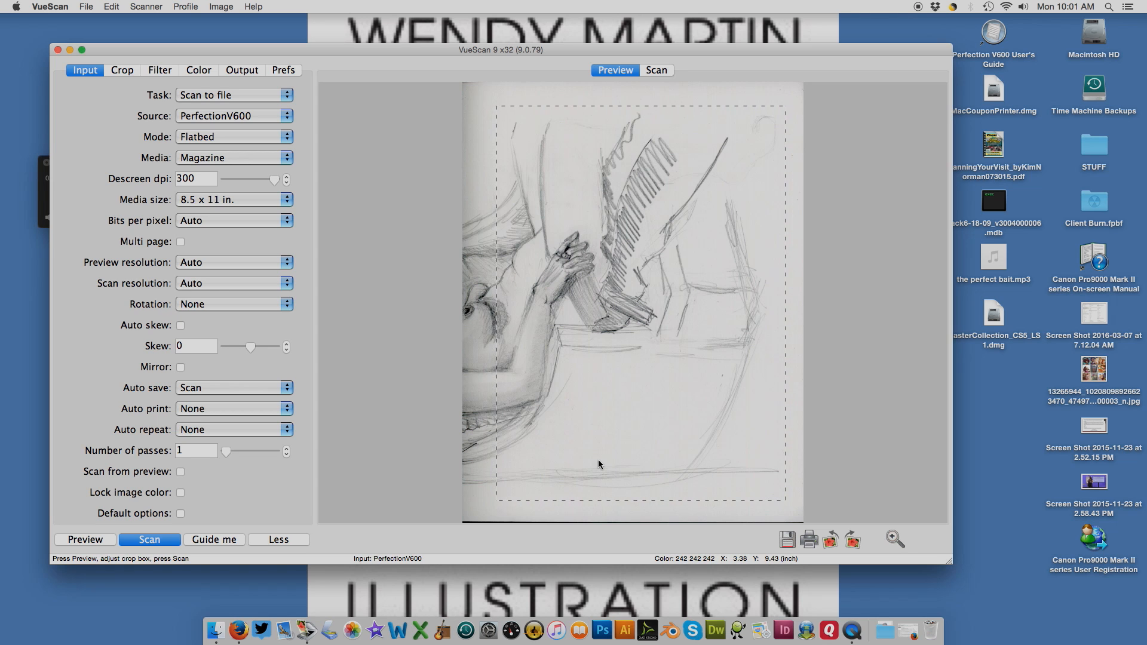
- Scan the cropped sketch, bringing up the JPEG save dialog for redo-SkaterGirl-face
click(149, 539)
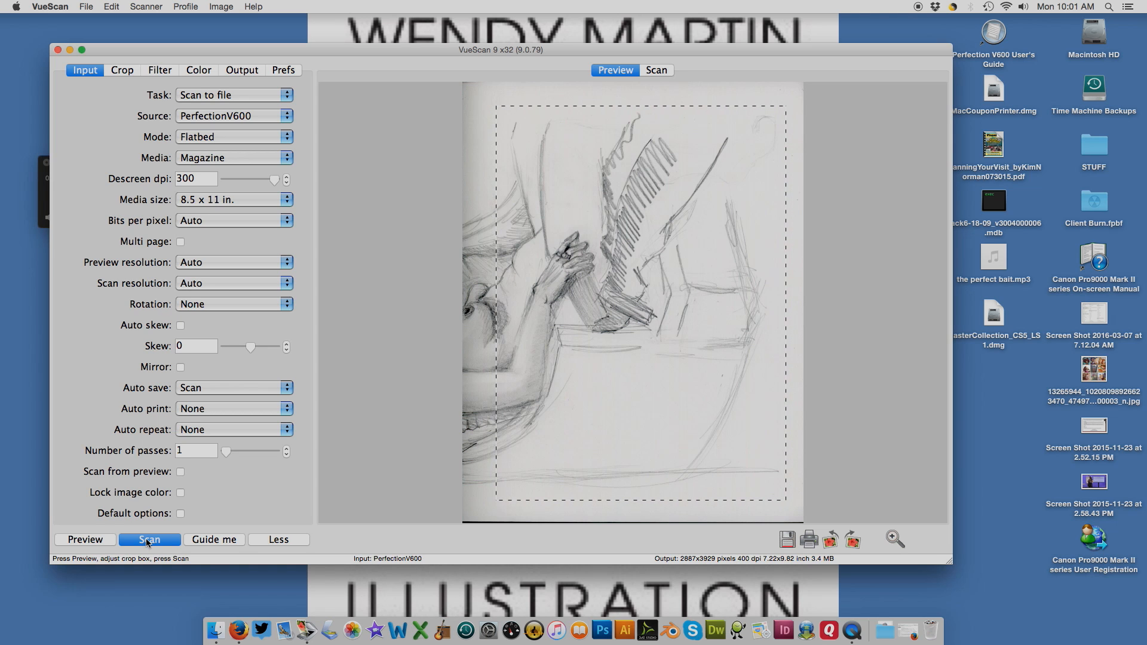
click(149, 539)
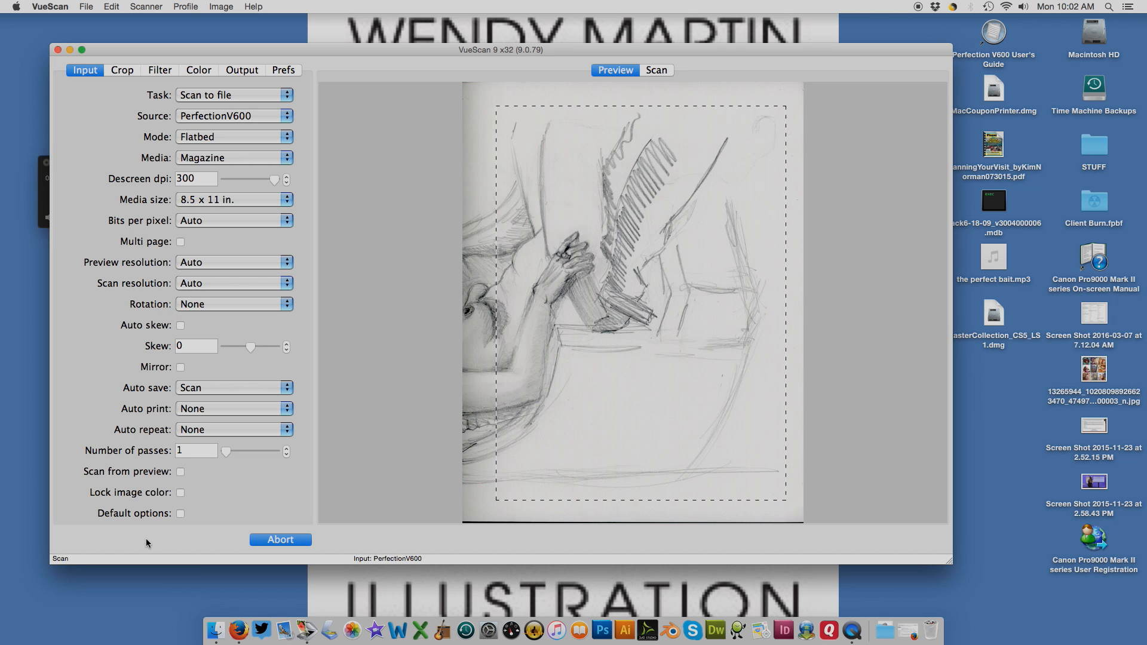
click(656, 70)
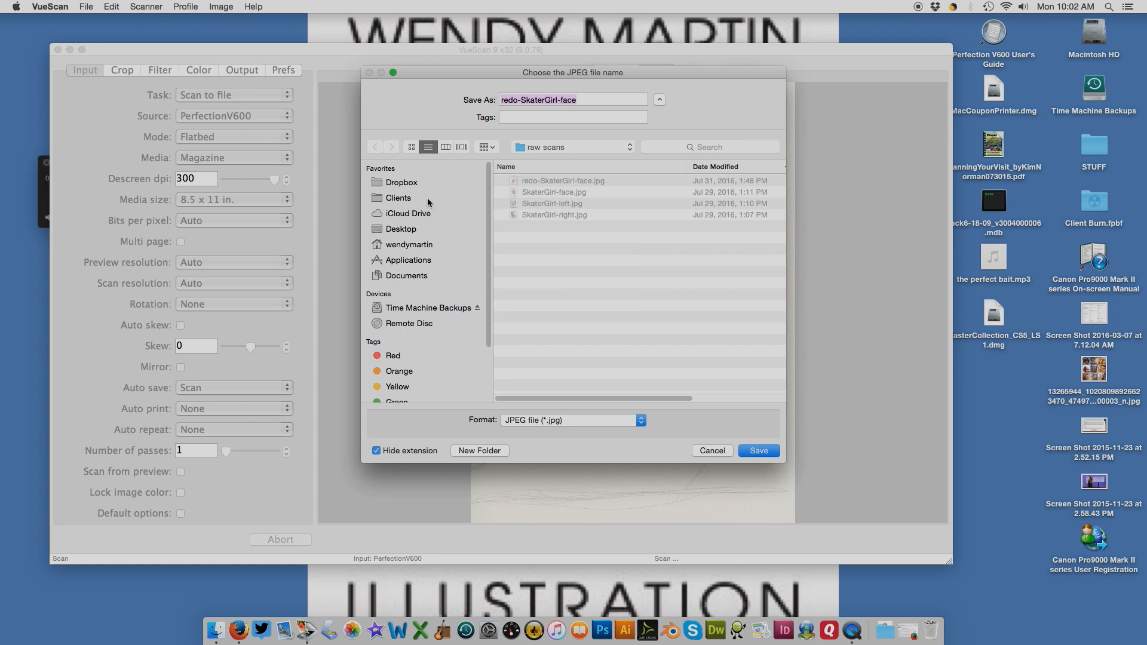
- Create a new Desktop folder named July Life Sketching as the save destination
click(400, 228)
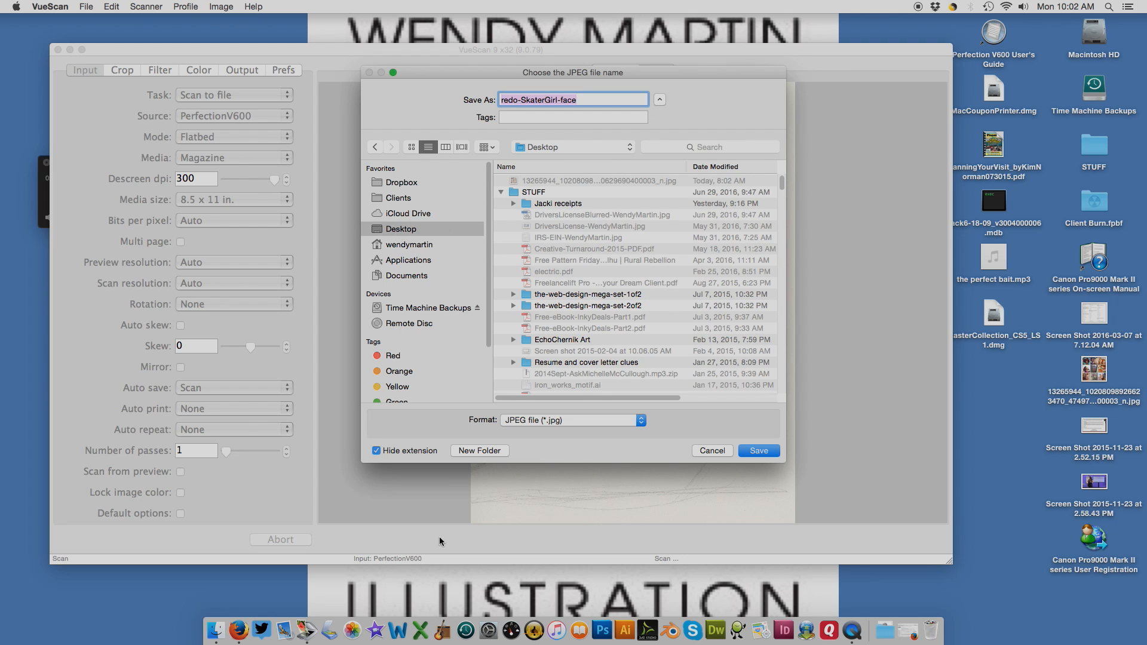
click(479, 451)
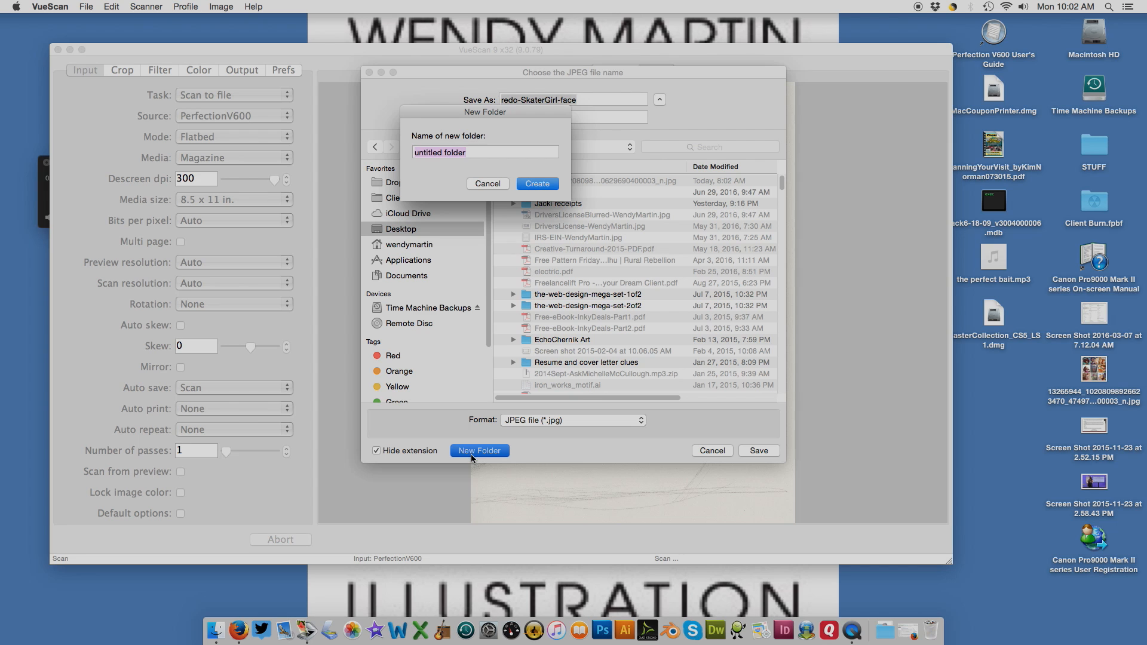
text(July Life Sk)
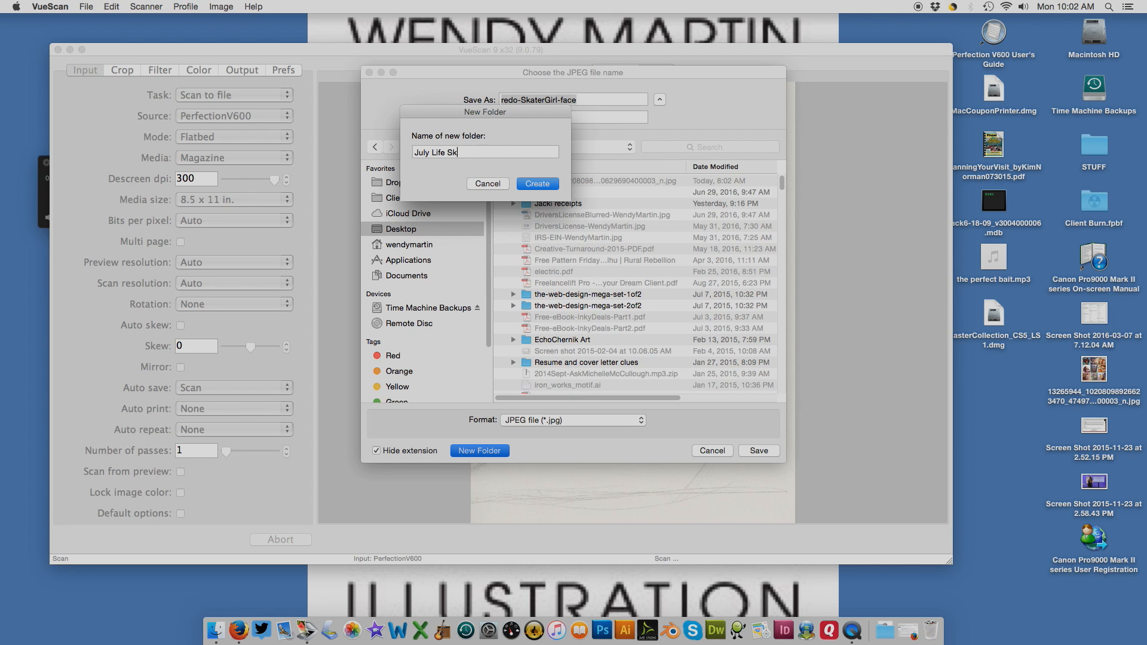
text(etching)
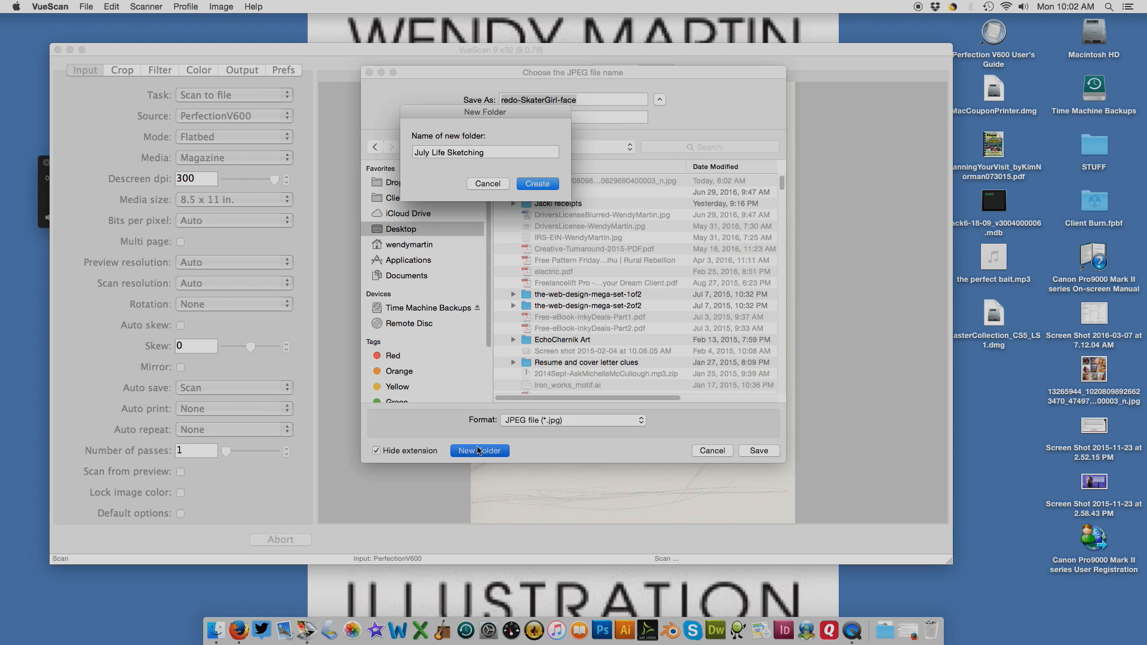
click(538, 184)
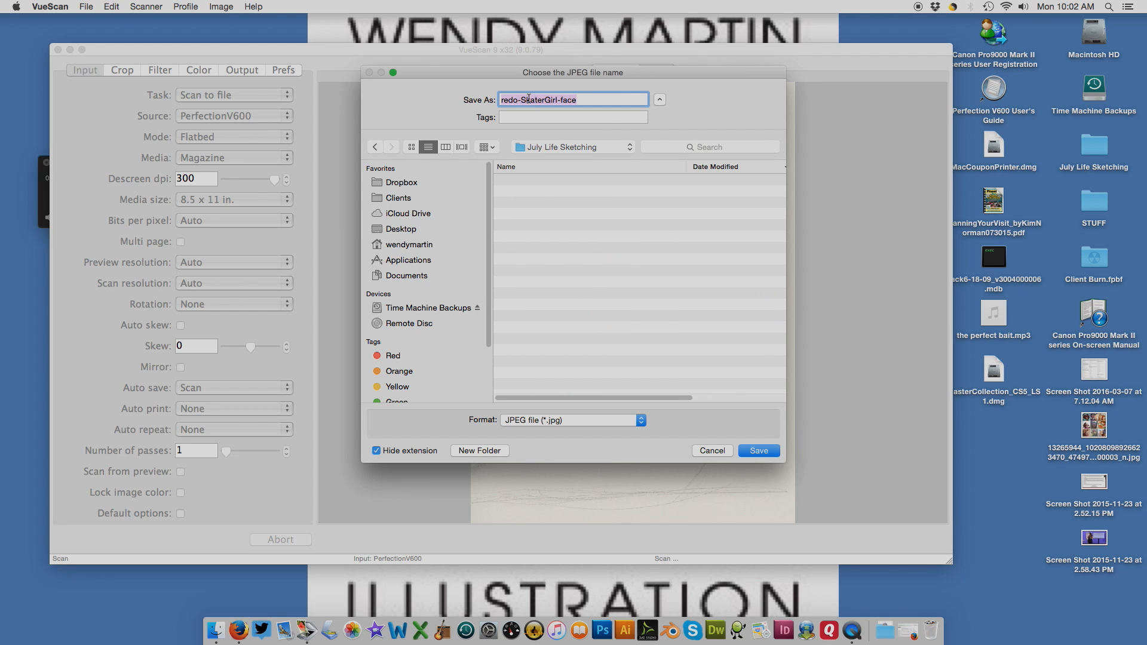
- Save the scan as JulyLifeSketchingbottom in the July Life Sketching folder
text(July)
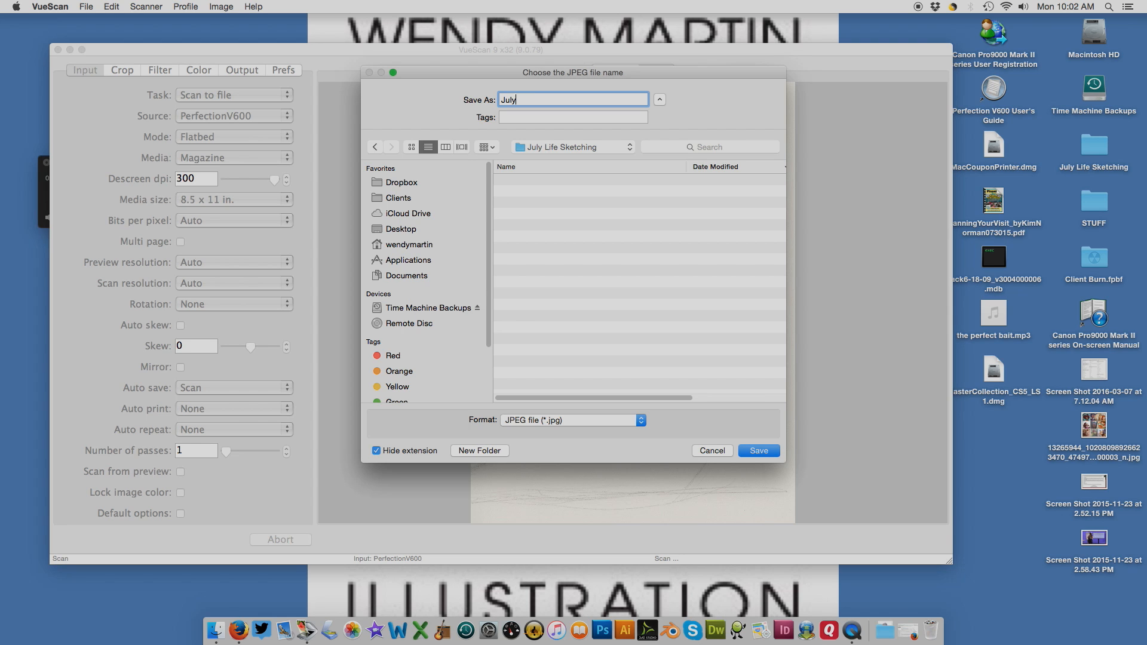
text(LifeSketing)
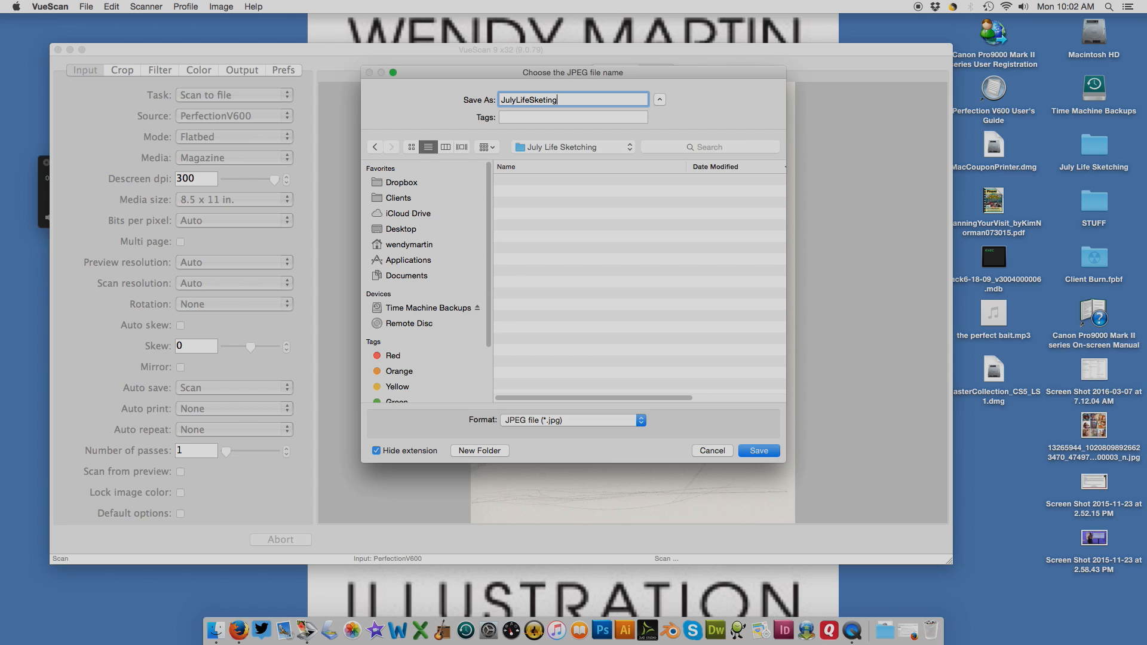
key(Backspace)
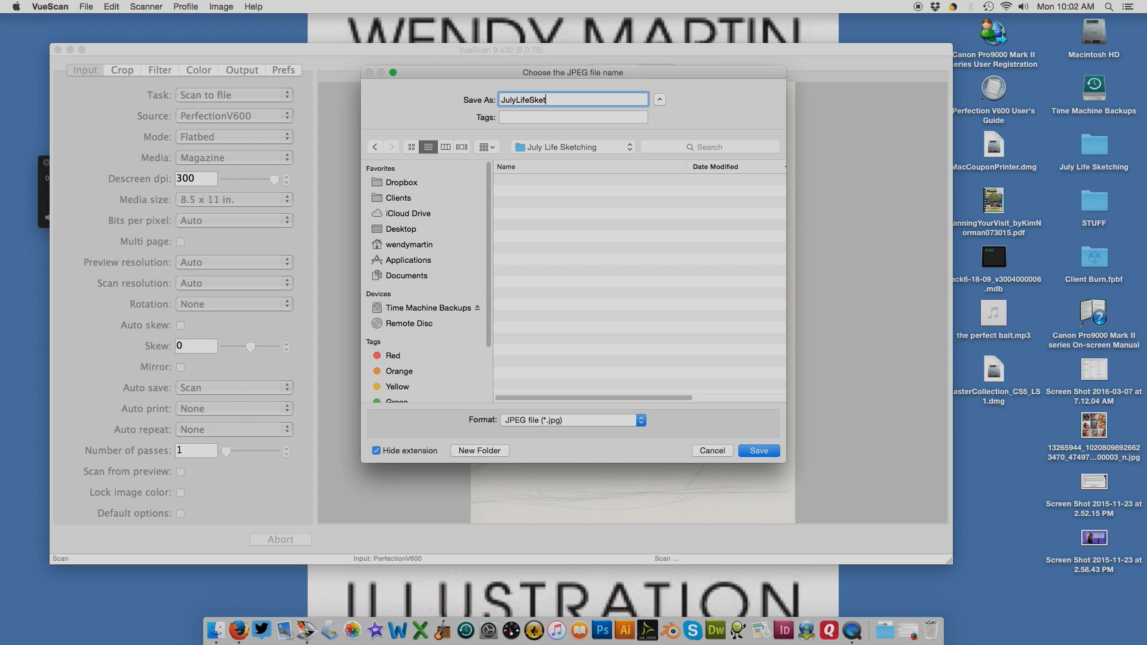
text(chin)
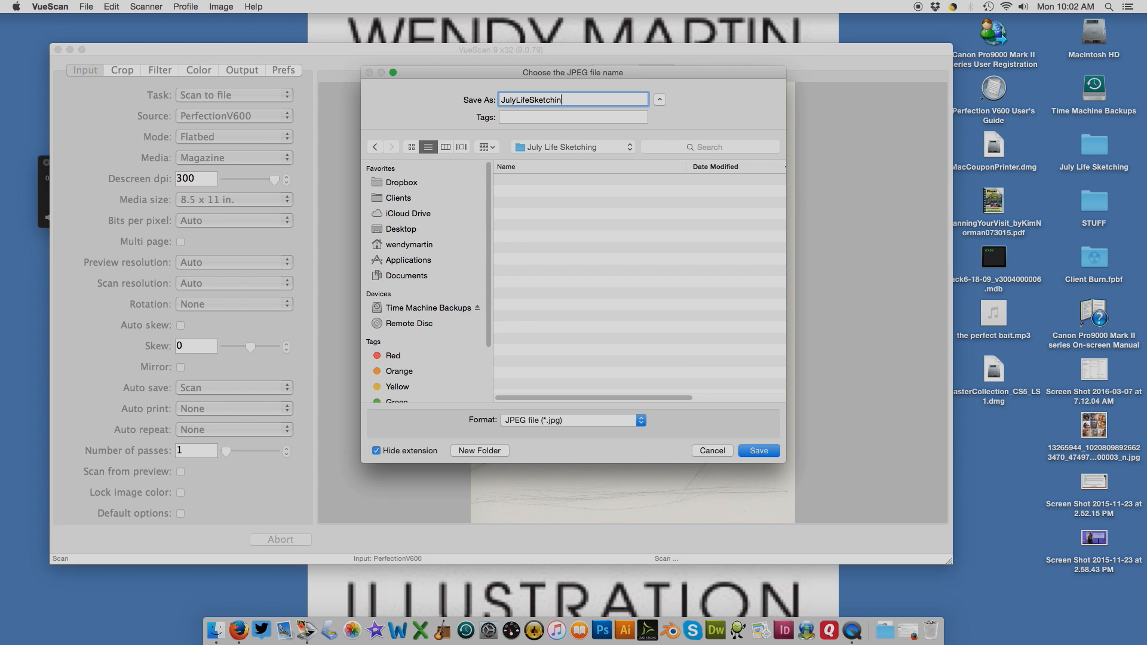
text(g)
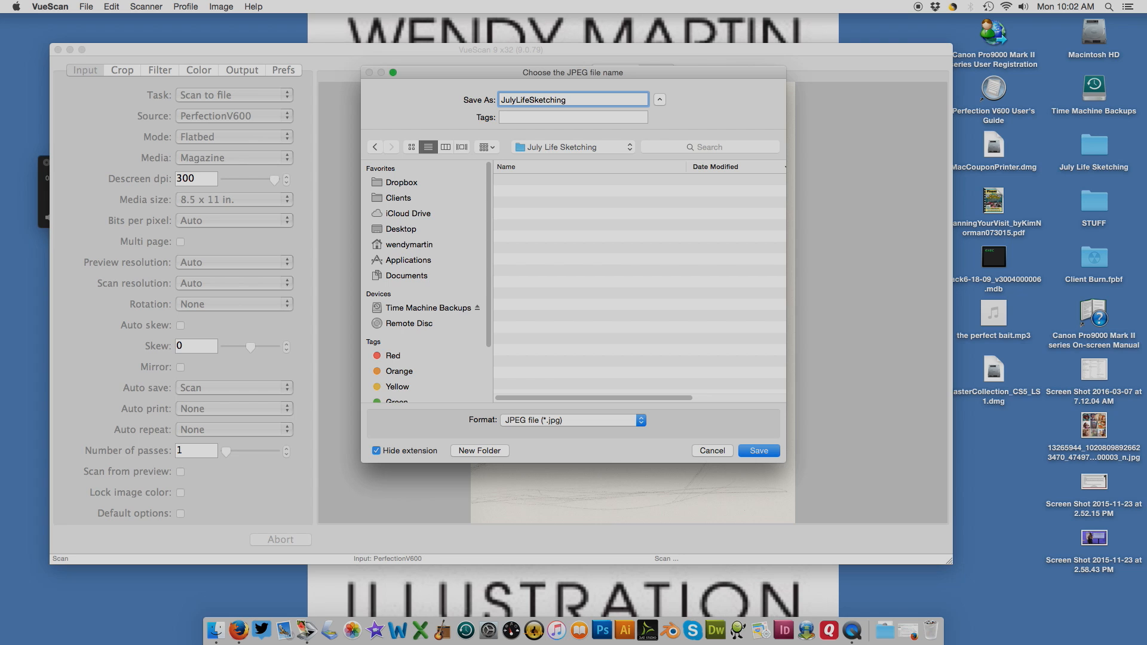
text(botto)
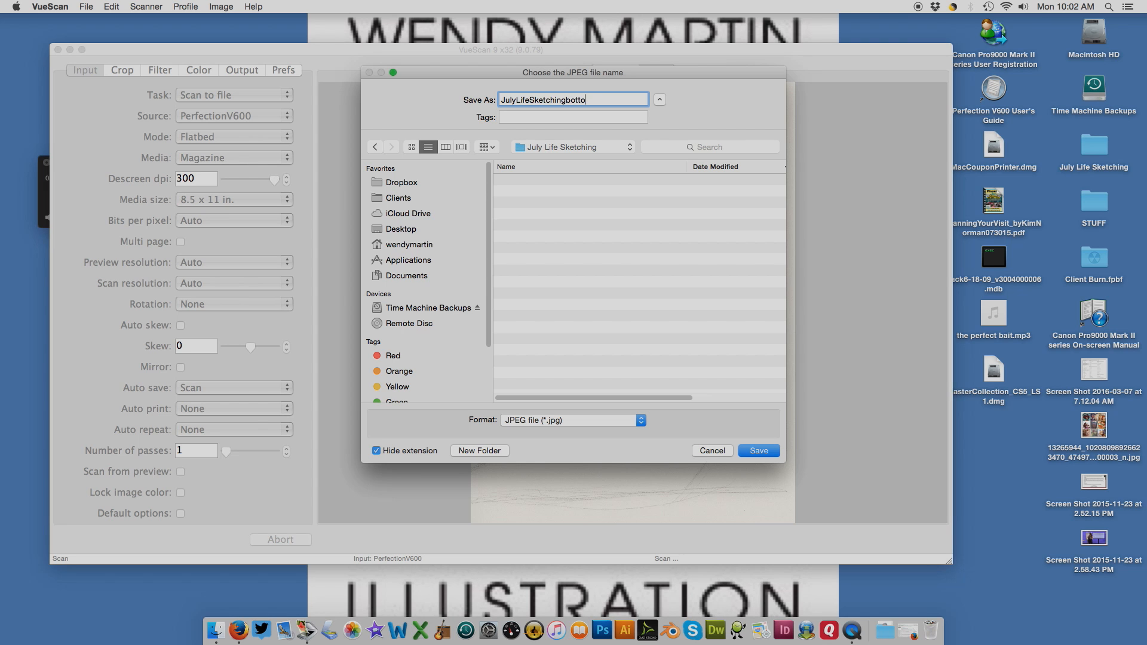
click(759, 450)
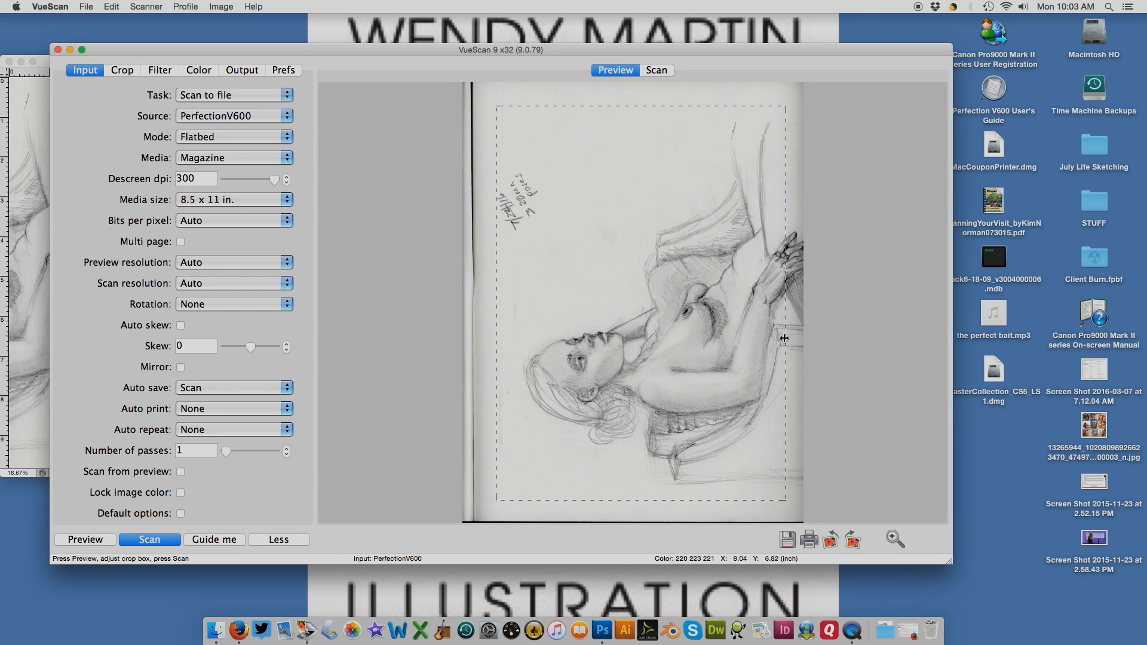
mouse_move(789, 225)
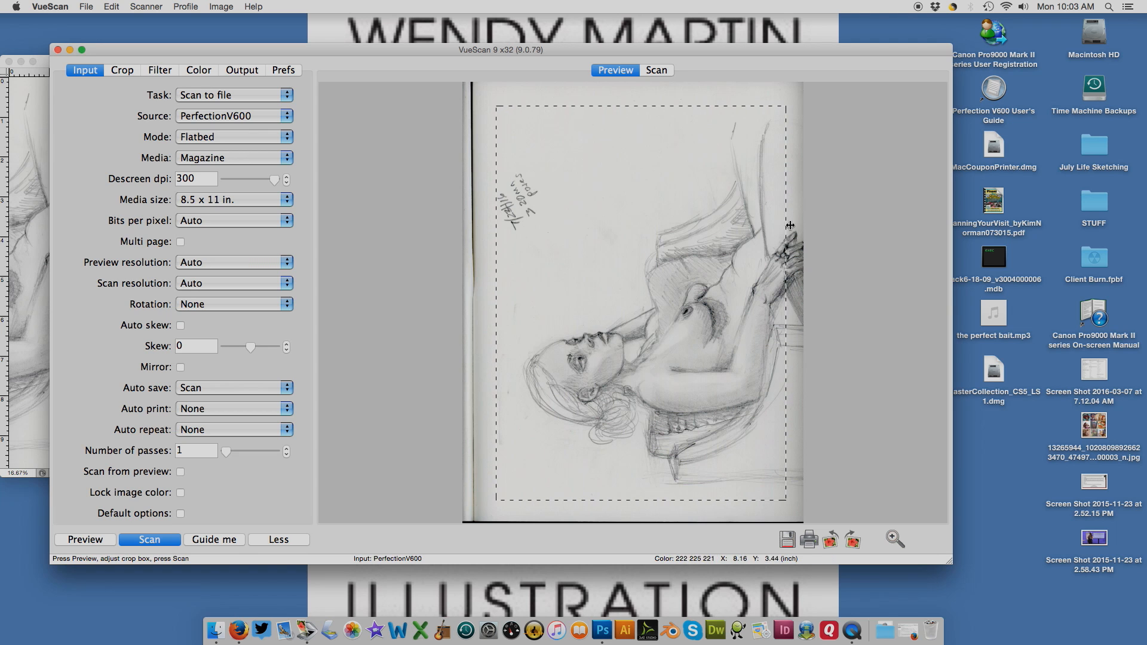
mouse_move(802, 190)
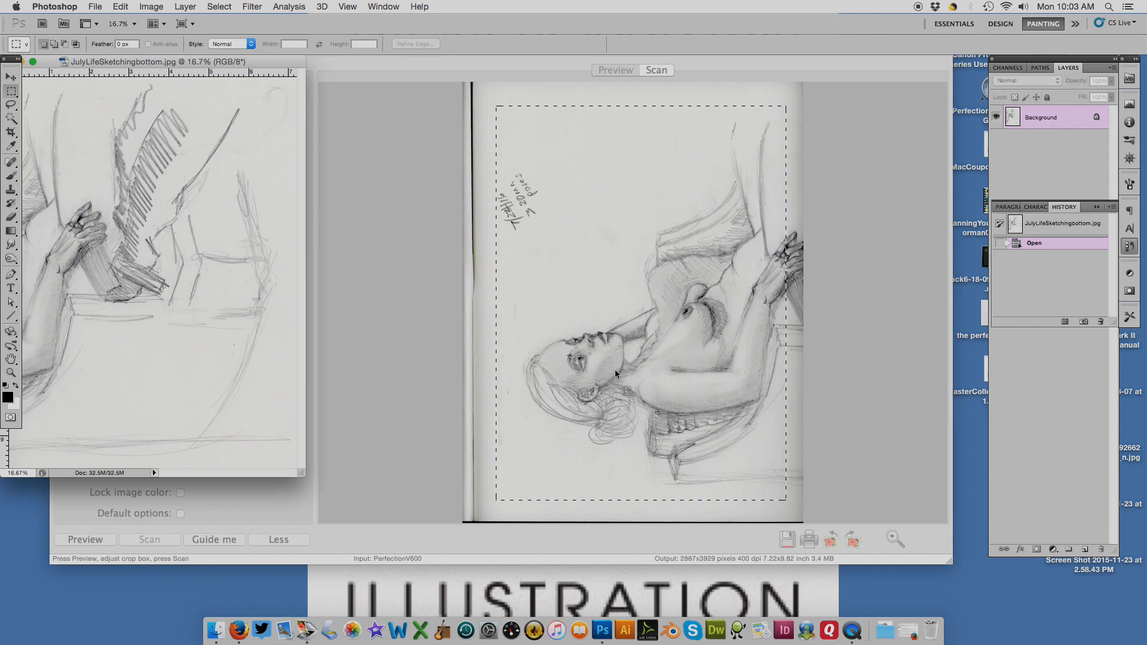
mouse_move(574, 217)
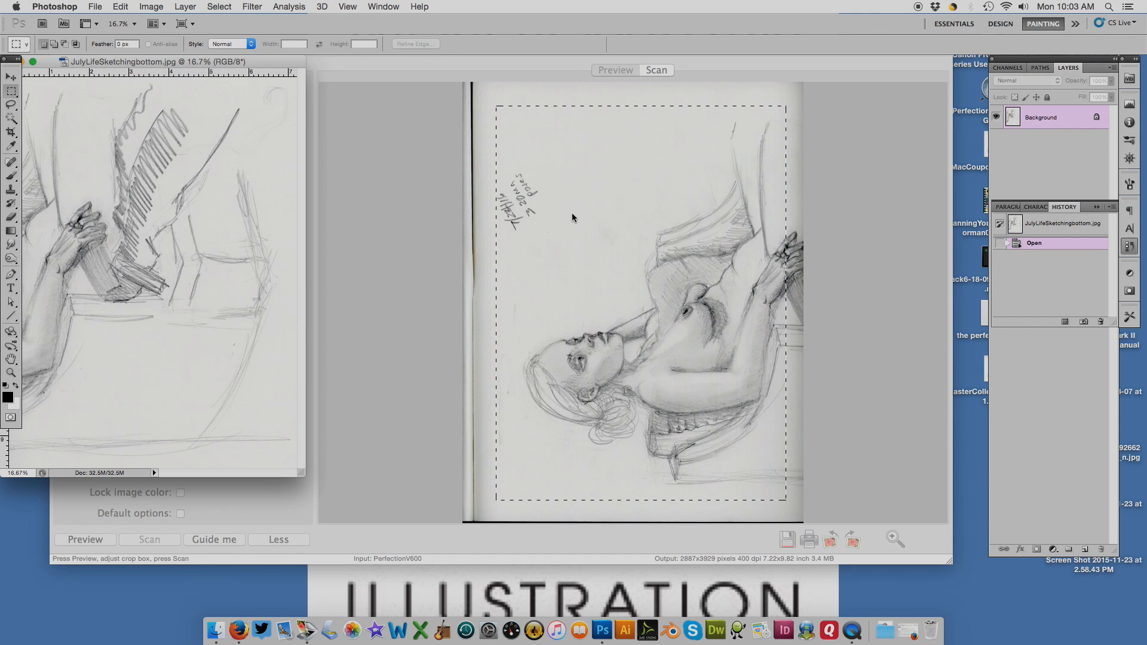
mouse_move(653, 230)
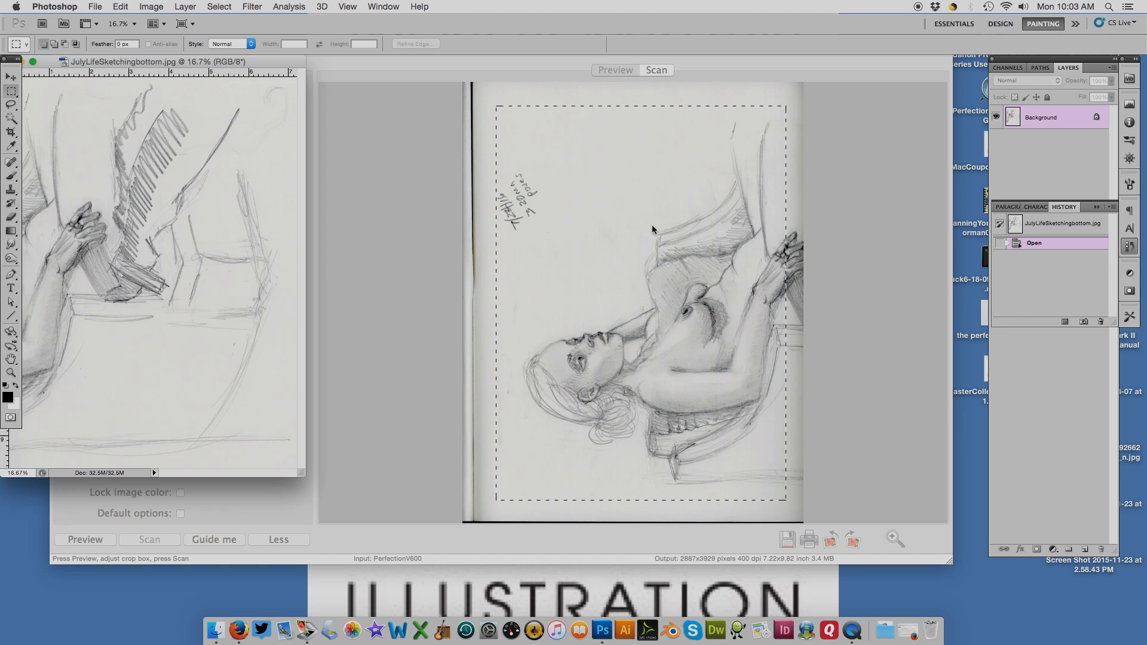
mouse_move(421, 277)
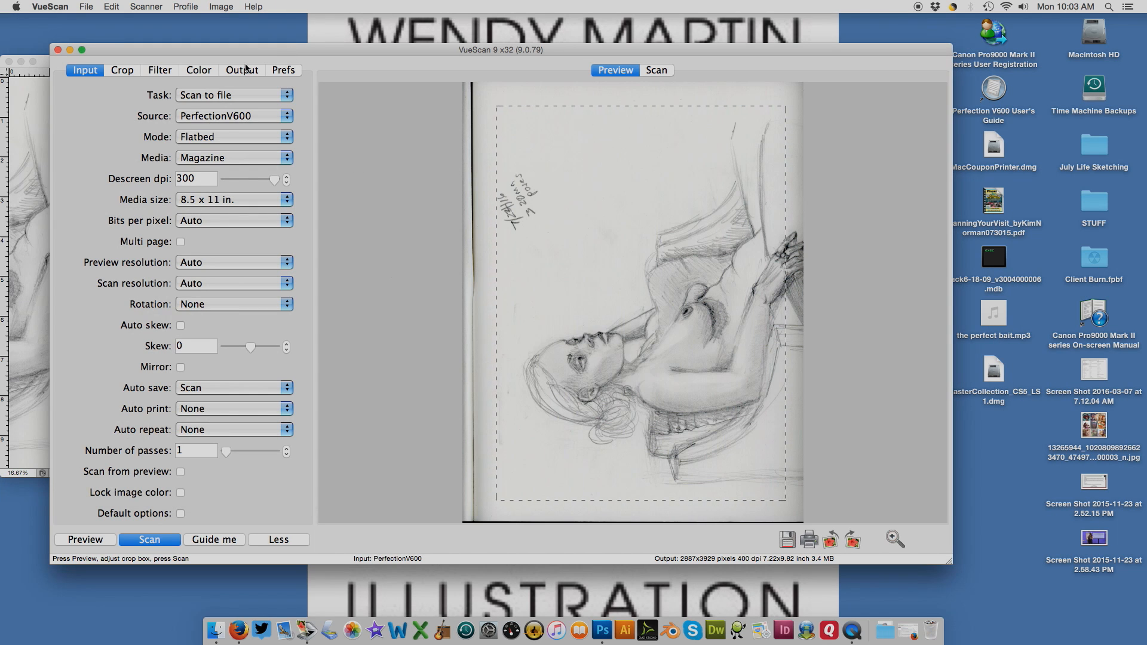
- Set Color balance to None, then return it to Auto levels
click(198, 69)
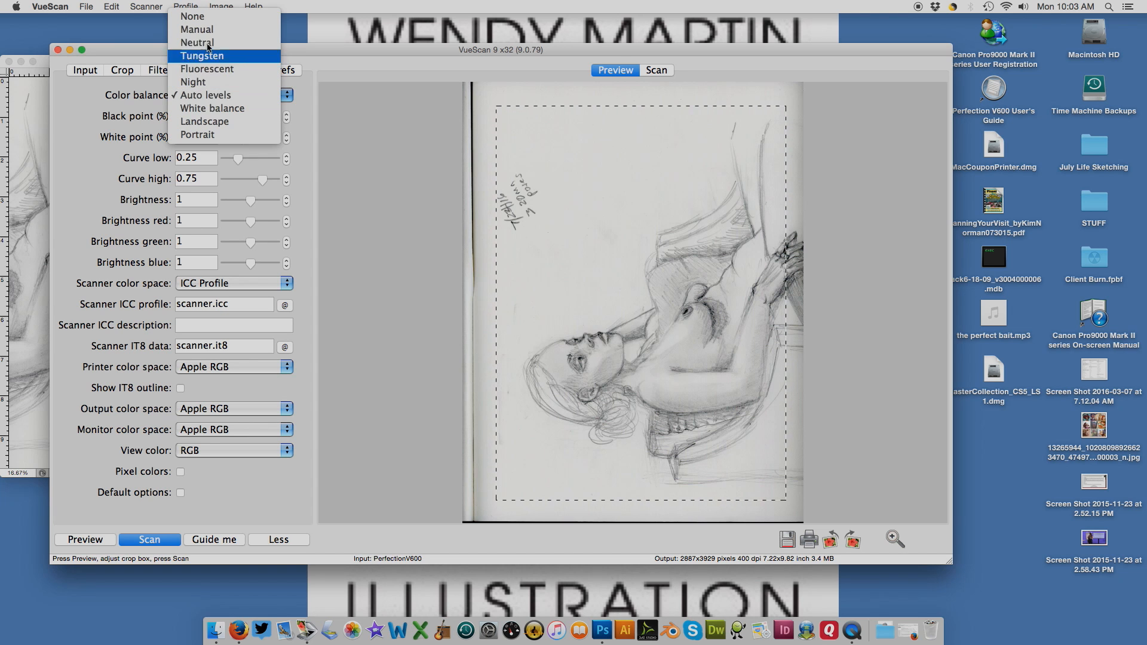
click(192, 16)
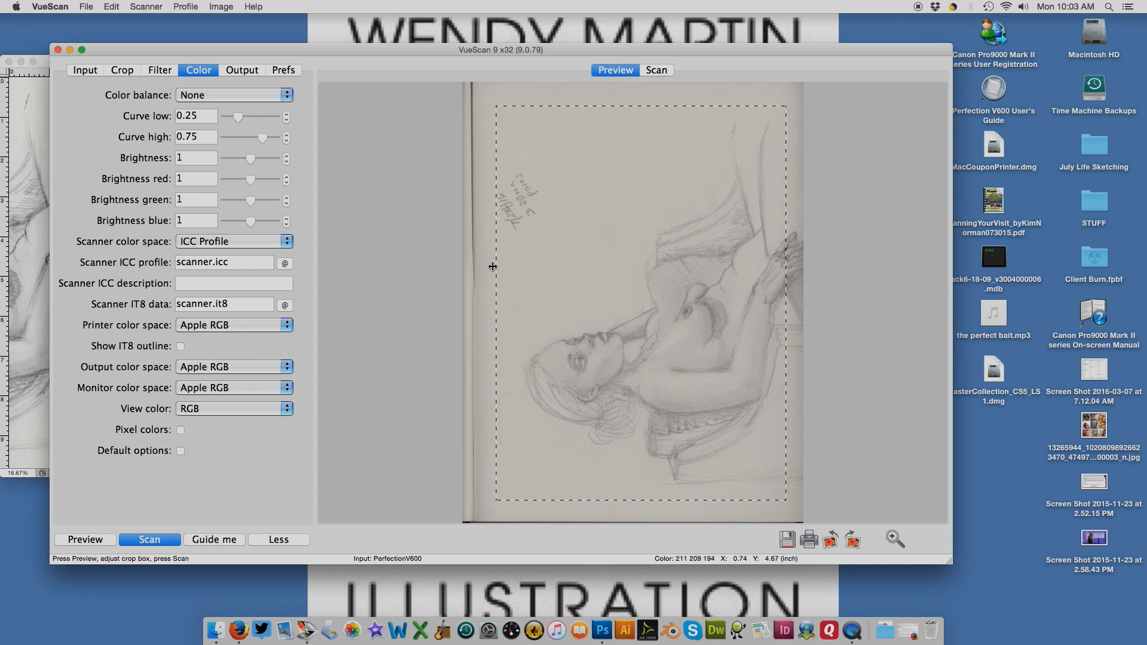
click(232, 95)
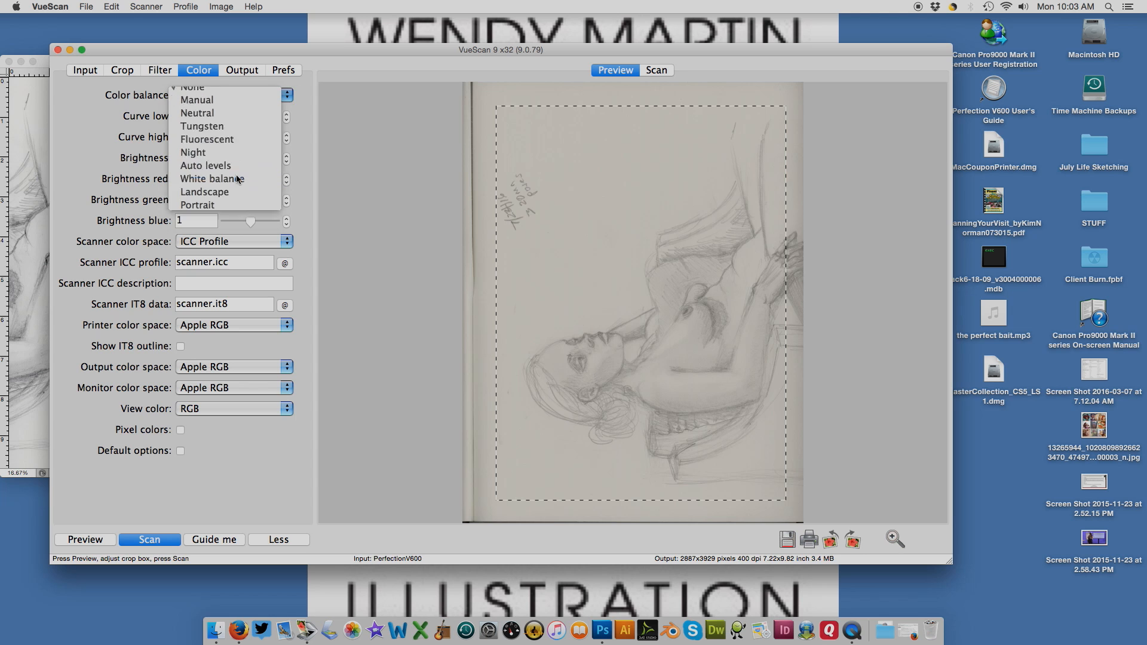
click(206, 165)
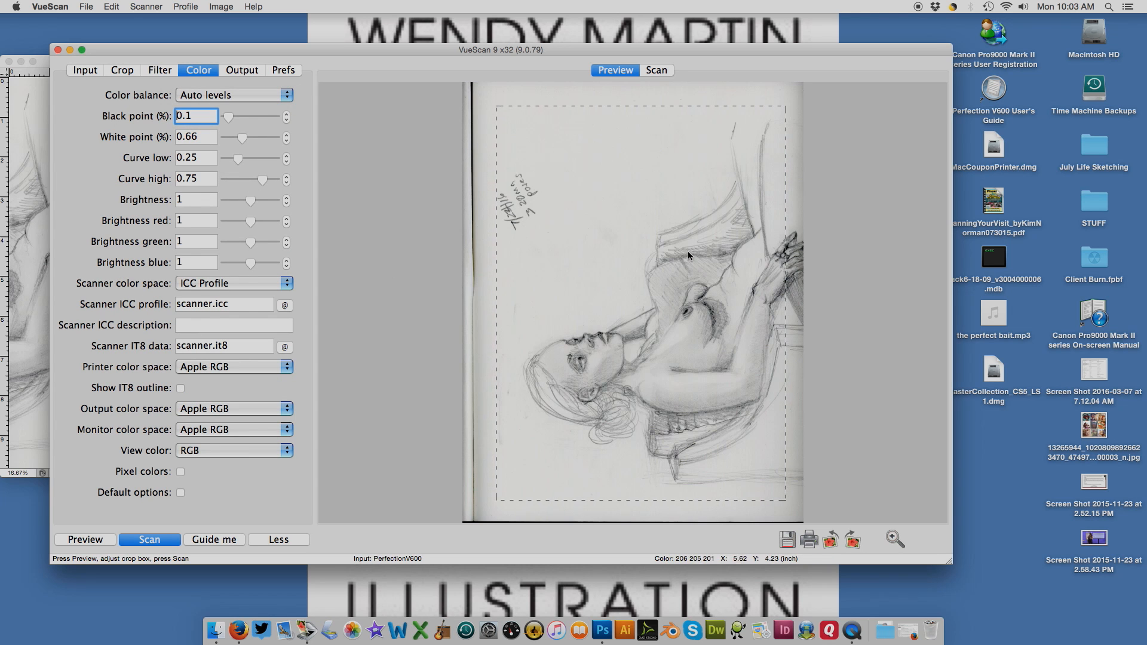
click(149, 539)
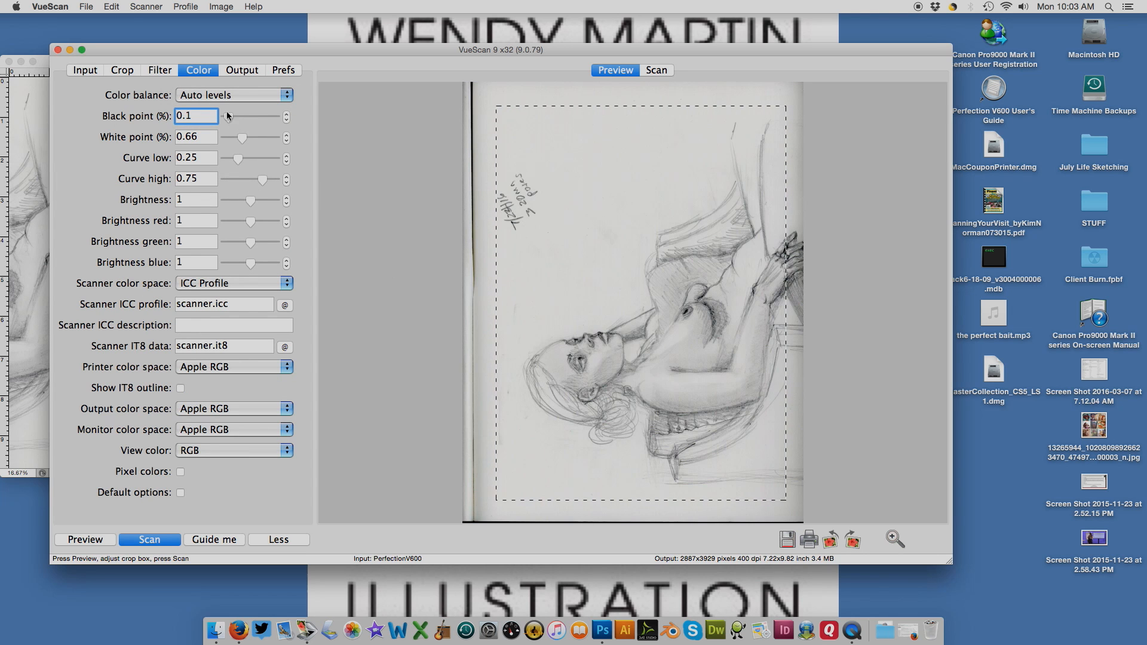
click(231, 95)
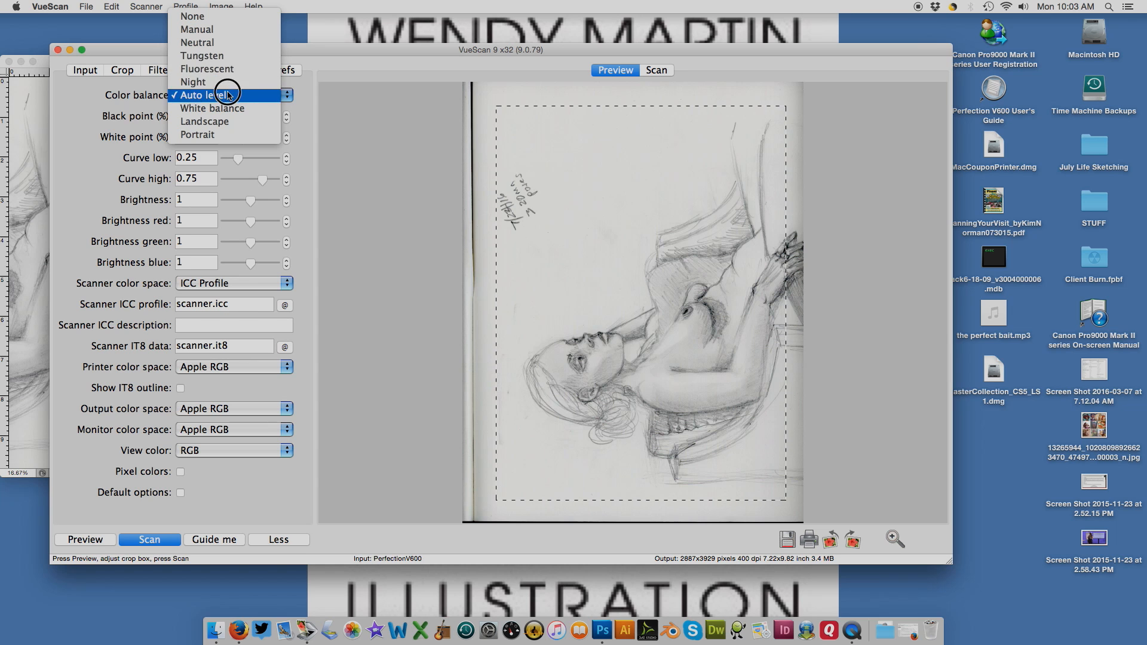
click(223, 95)
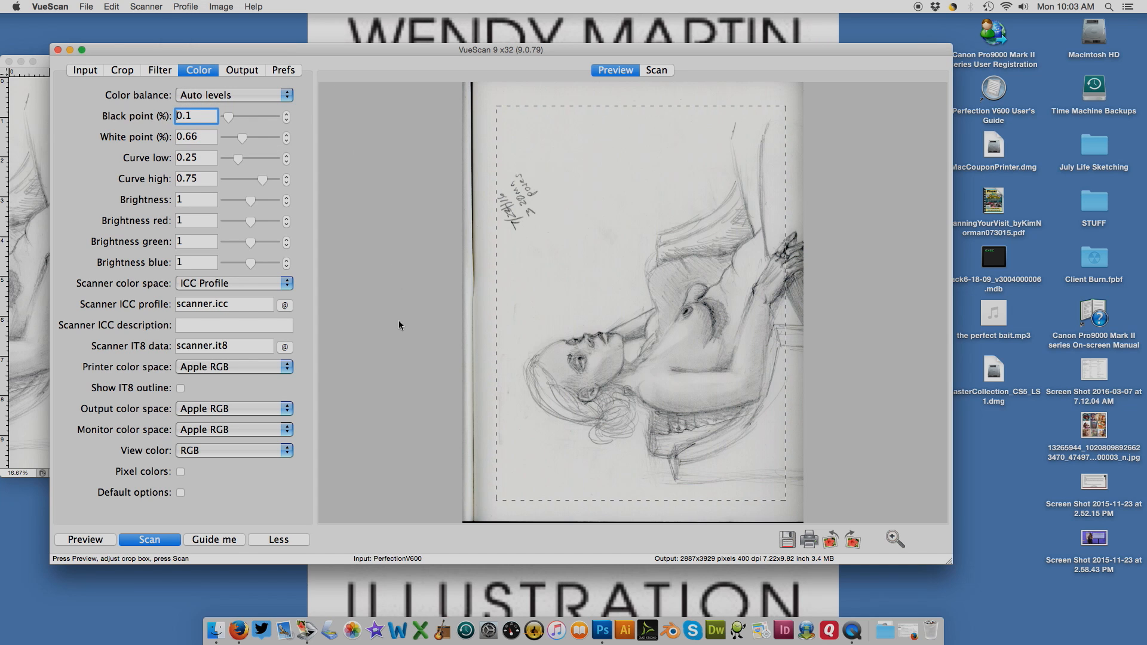
mouse_move(593, 370)
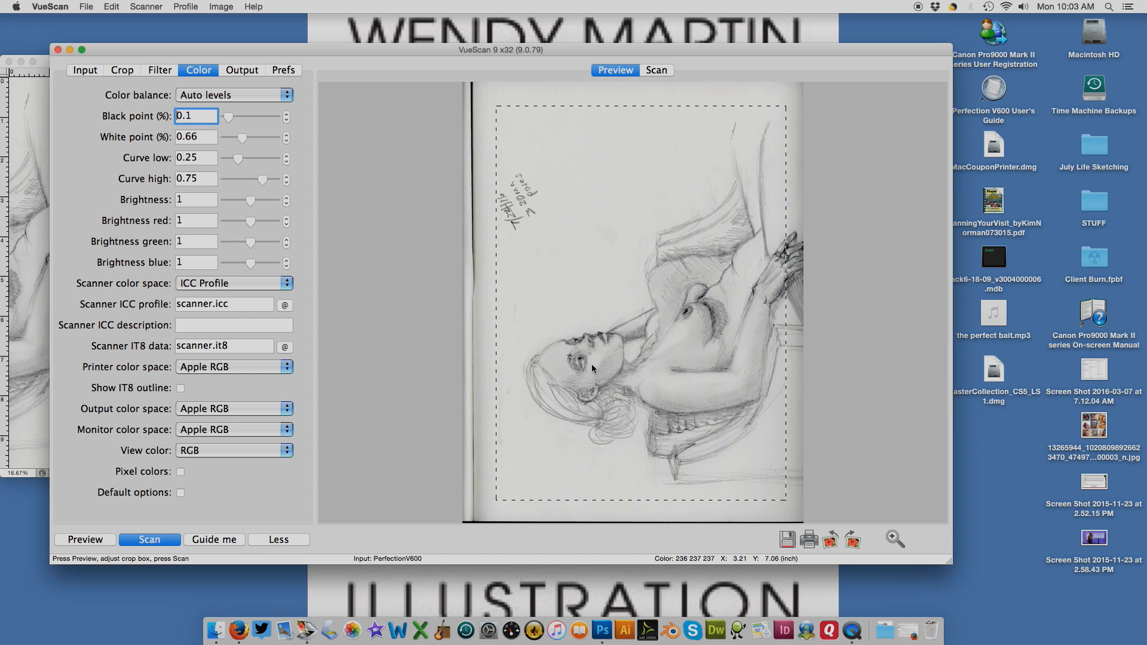
mouse_move(631, 385)
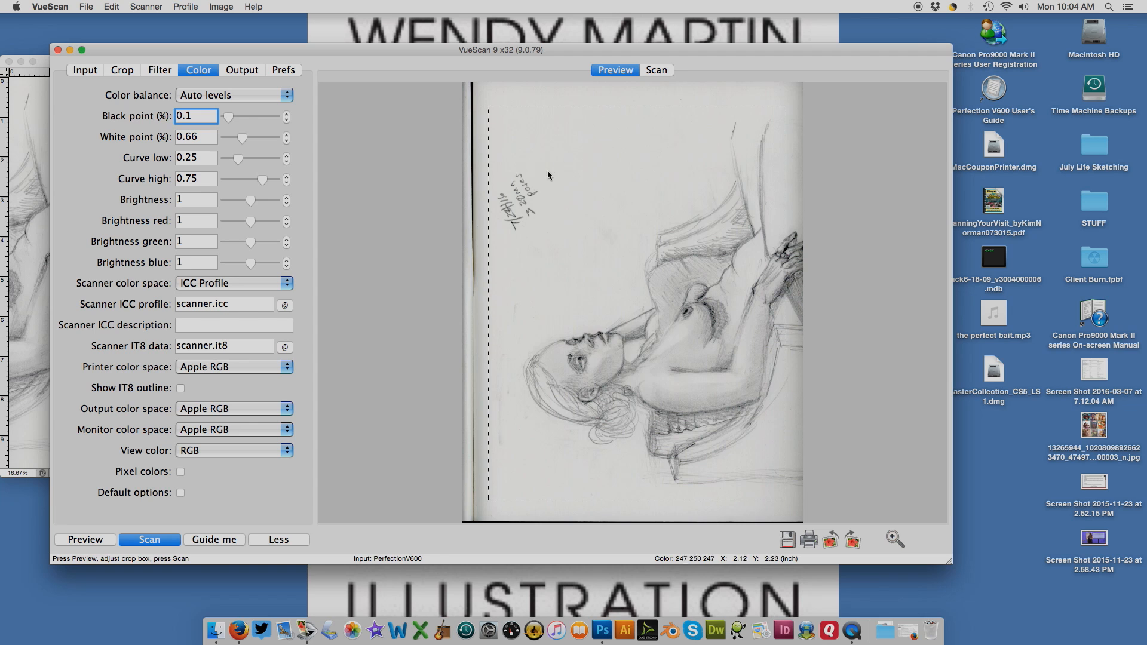
- Scan the second half and save it as JulyLifeSketchingtop.jpg
click(149, 540)
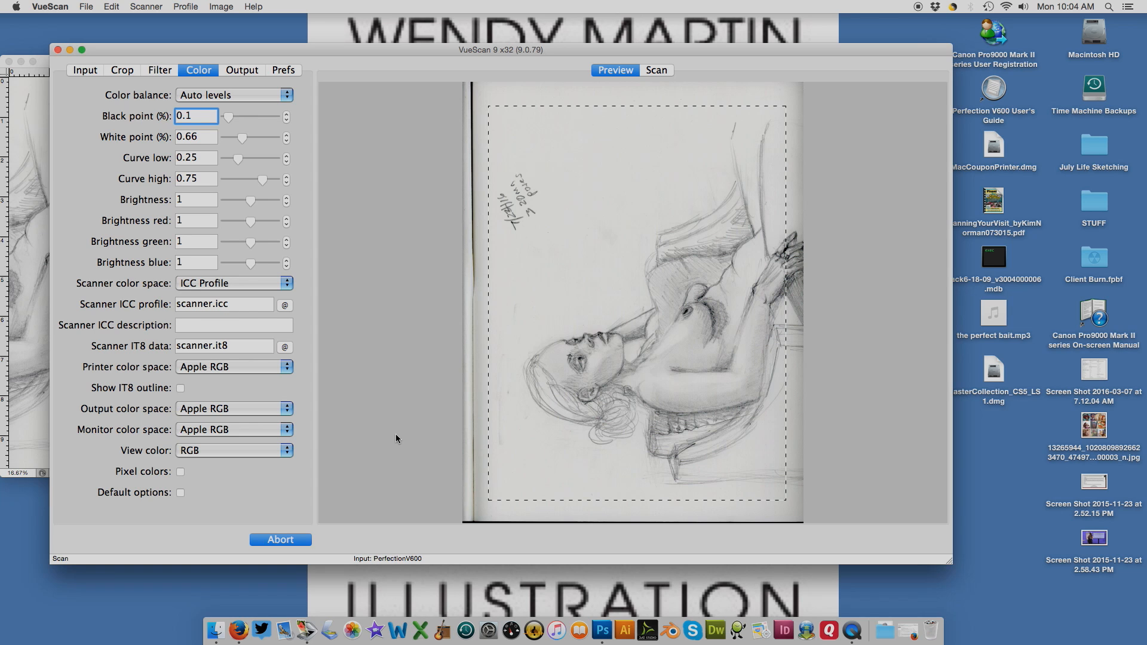
click(656, 70)
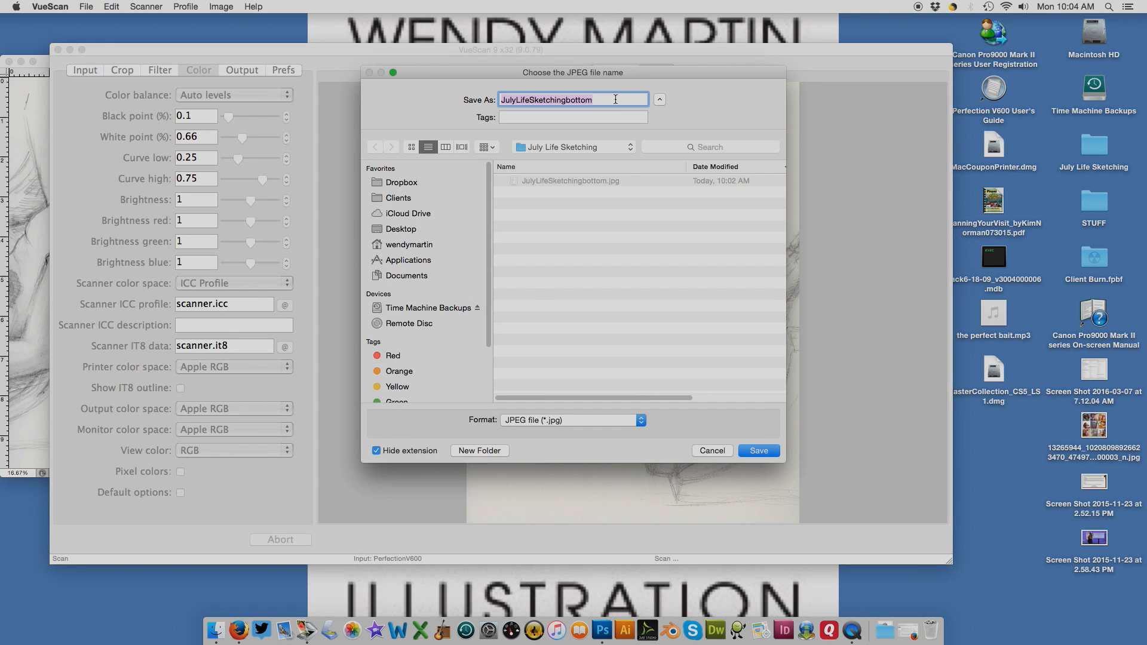
key(Backspace)
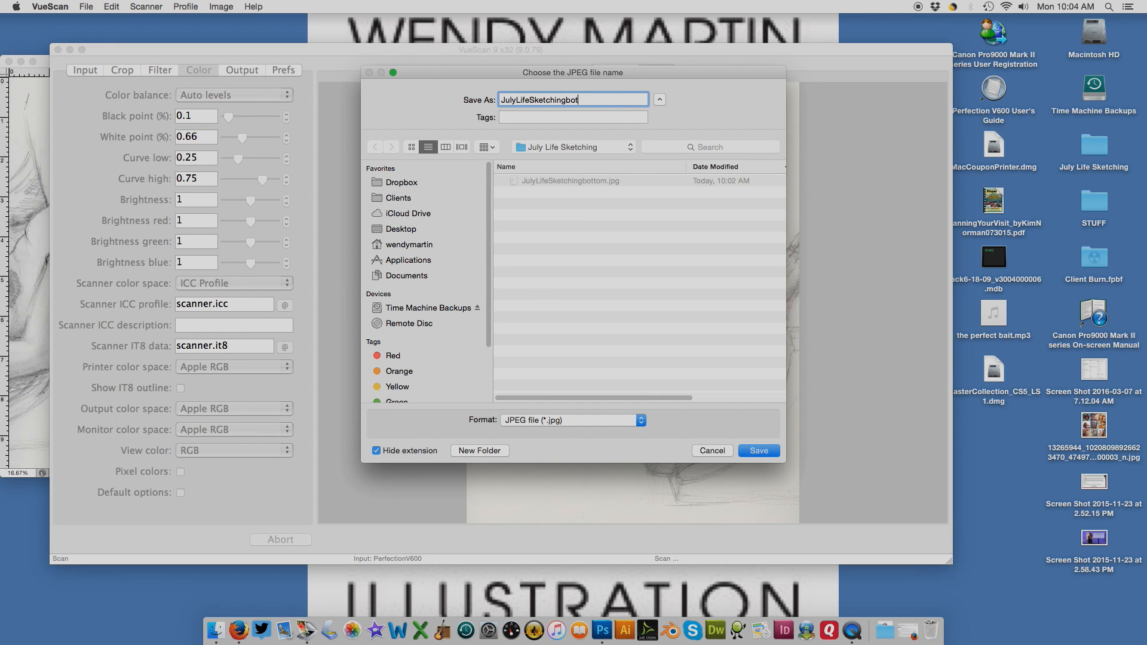
key(Backspace)
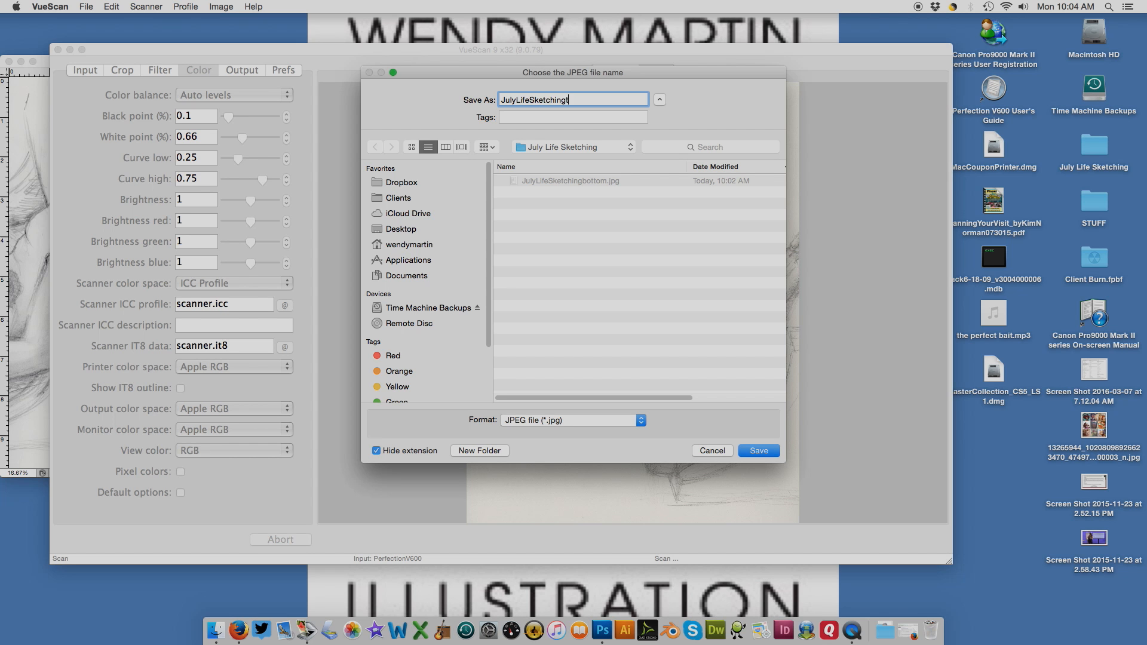
click(759, 451)
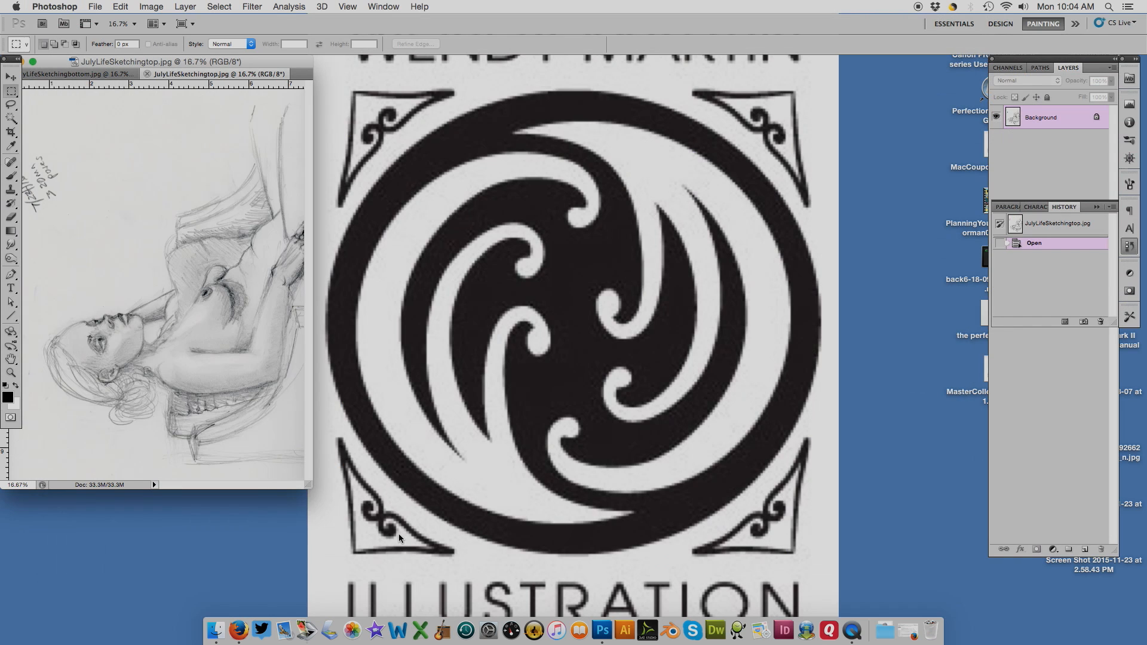
- Enlarge the JulyLifeSketchingtop.jpg window to show the whole sketch
drag(190, 73, 204, 65)
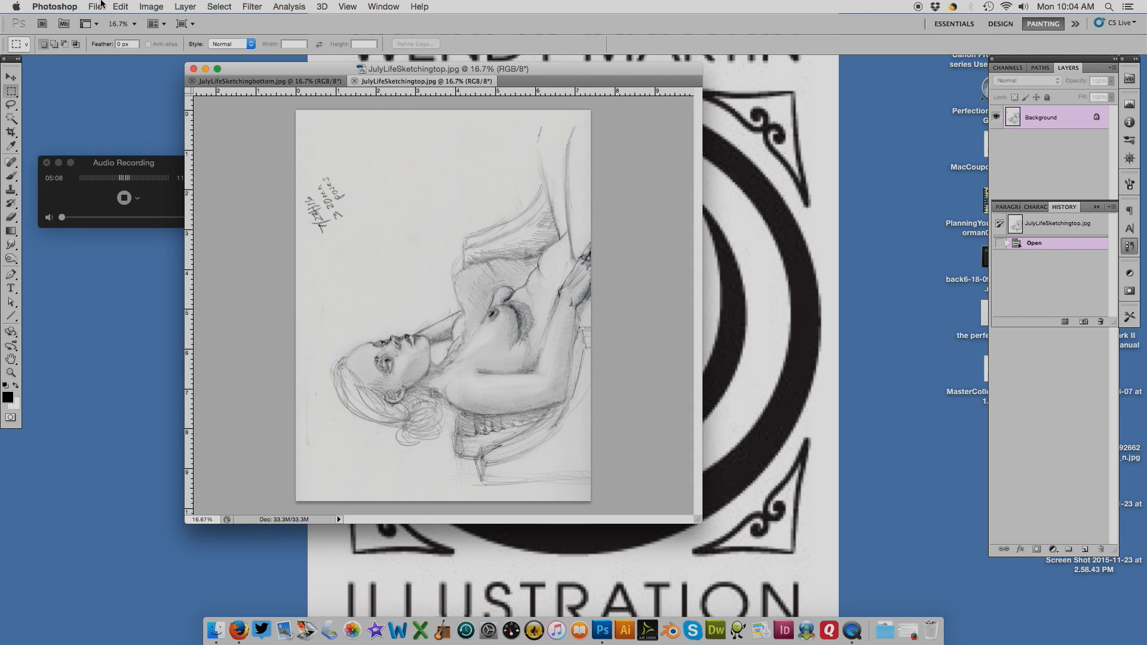
- Open Photoshop's File menu to reach Automate > Photomerge
click(101, 6)
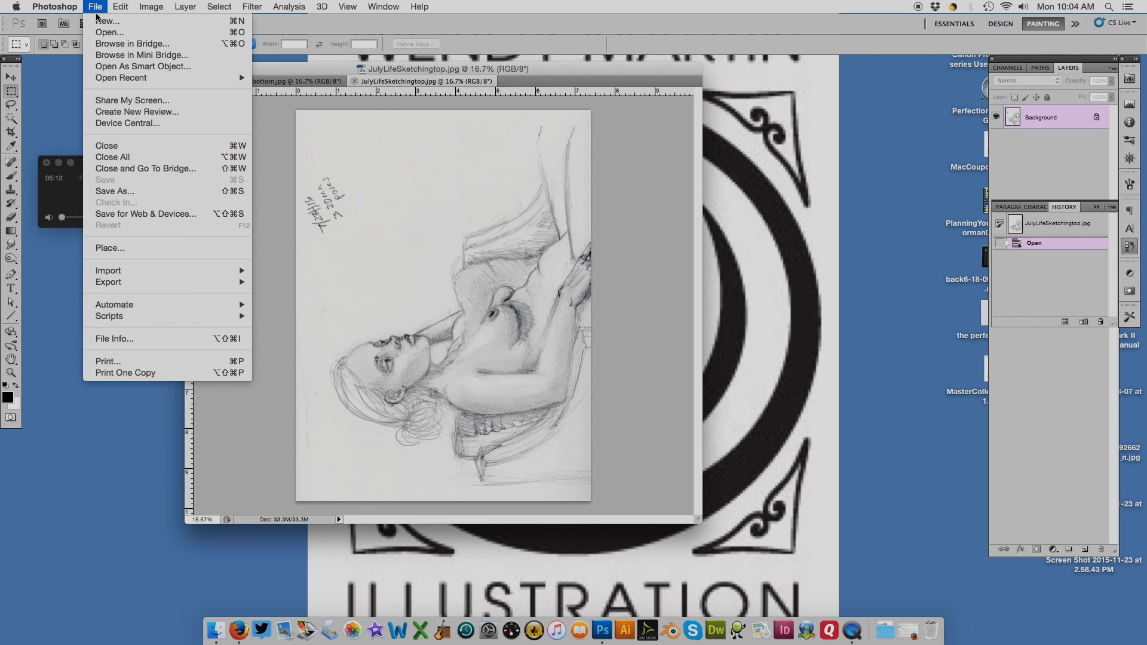
mouse_move(147, 304)
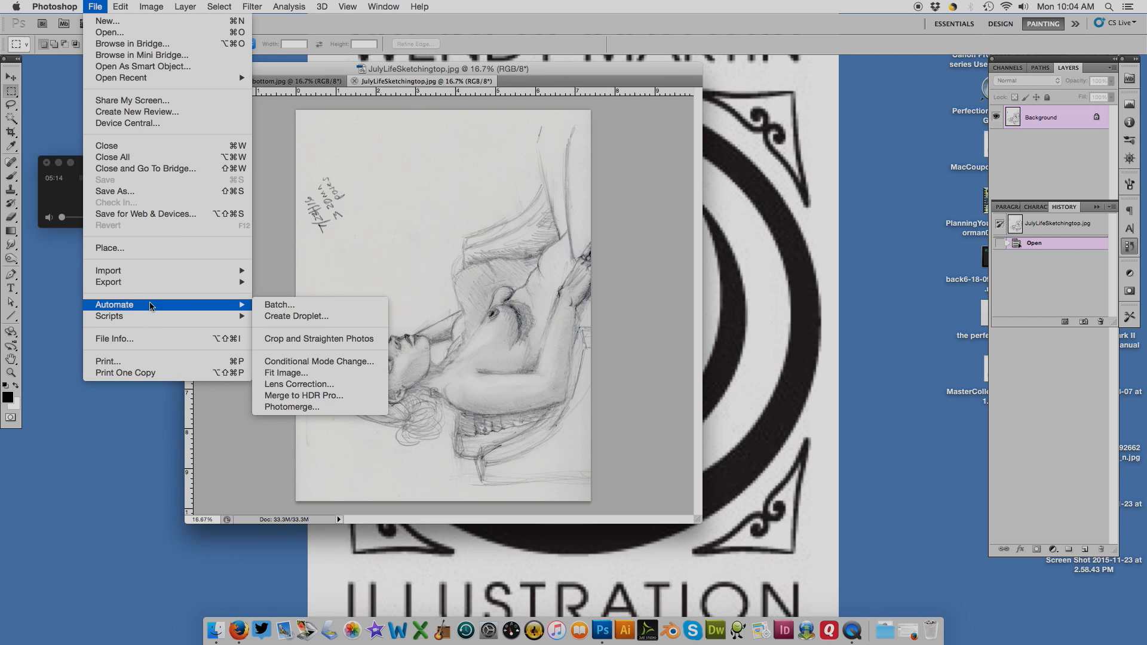
mouse_move(335, 397)
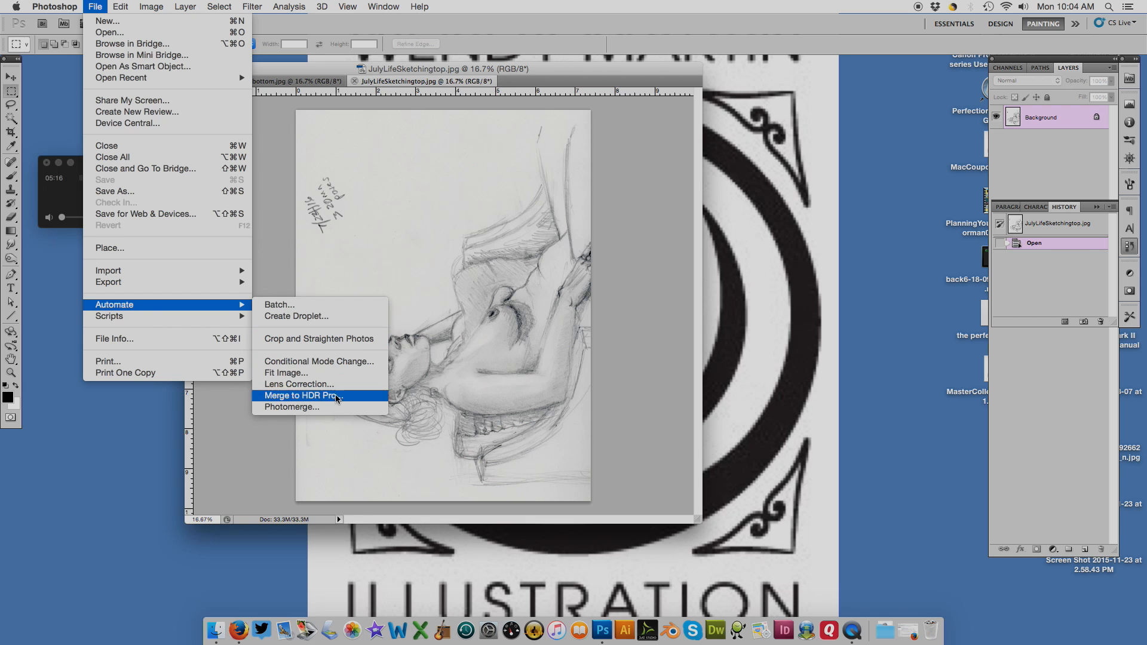
mouse_move(322, 410)
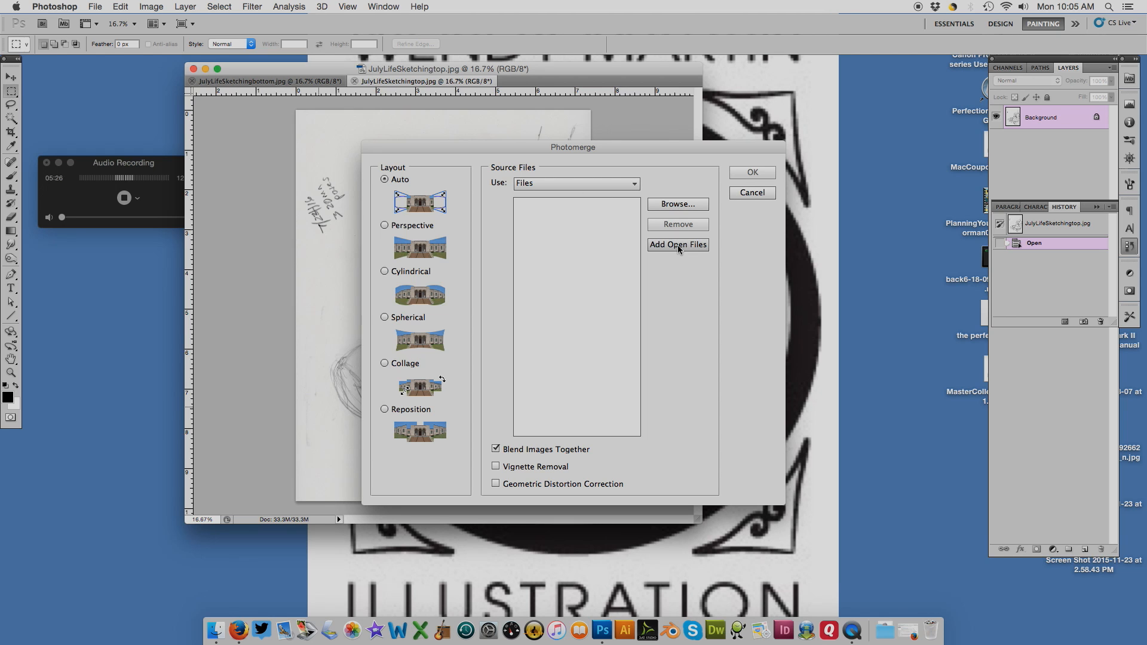
- Add both open sketch halves as Photomerge sources and run the merge with Auto layout and blending
click(677, 244)
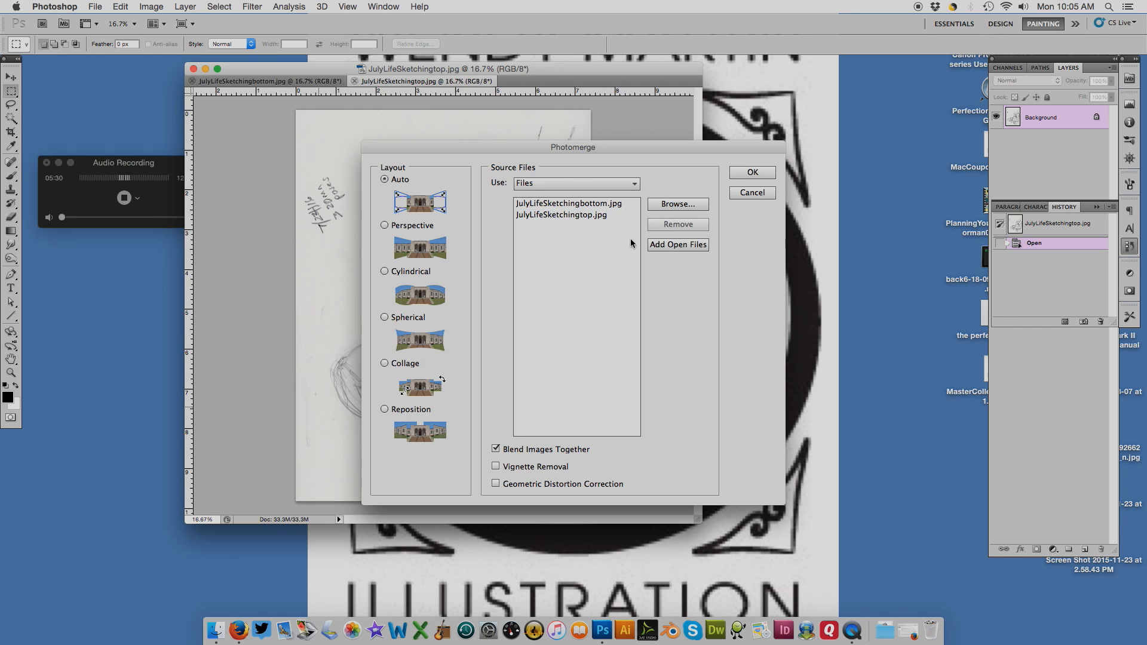
mouse_move(531, 117)
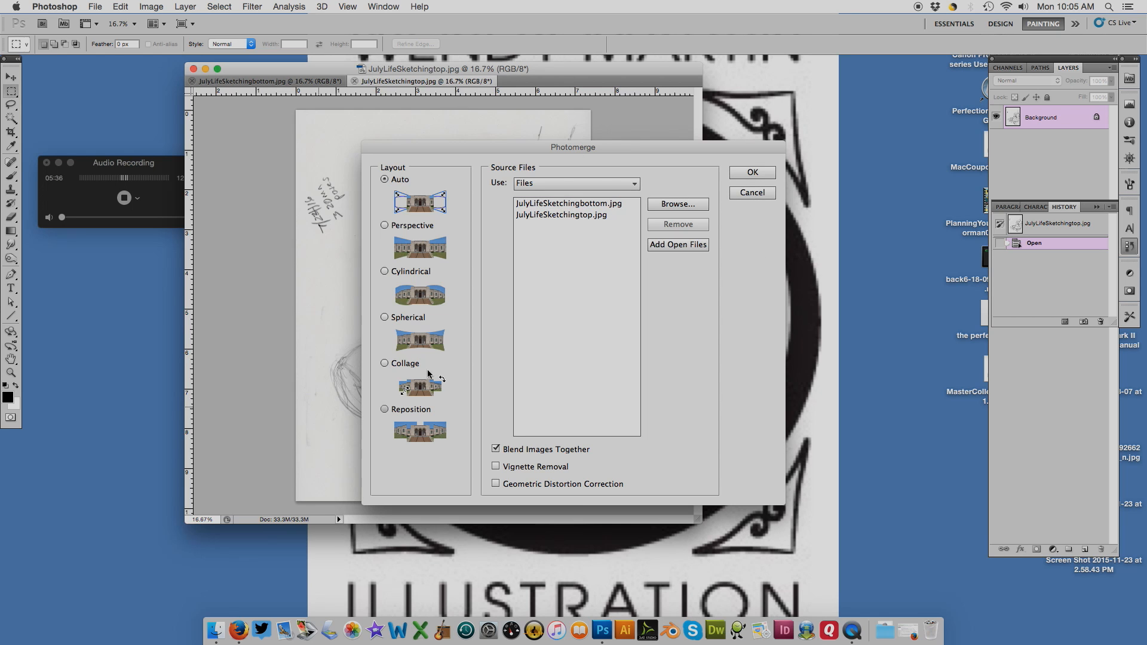
mouse_move(409, 213)
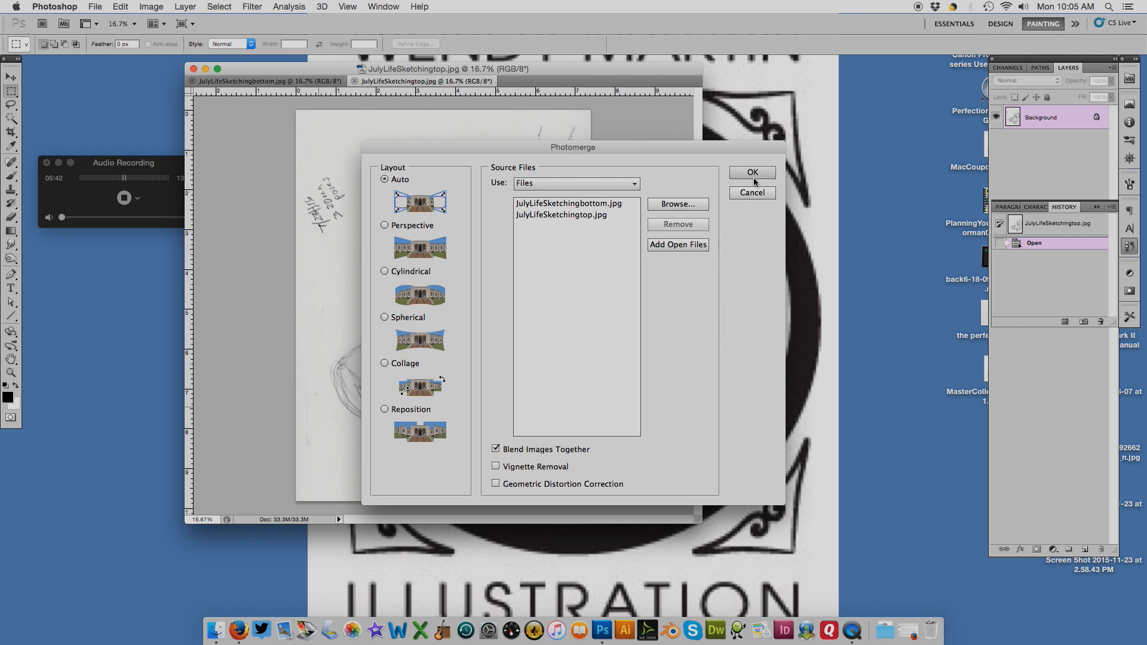
click(753, 192)
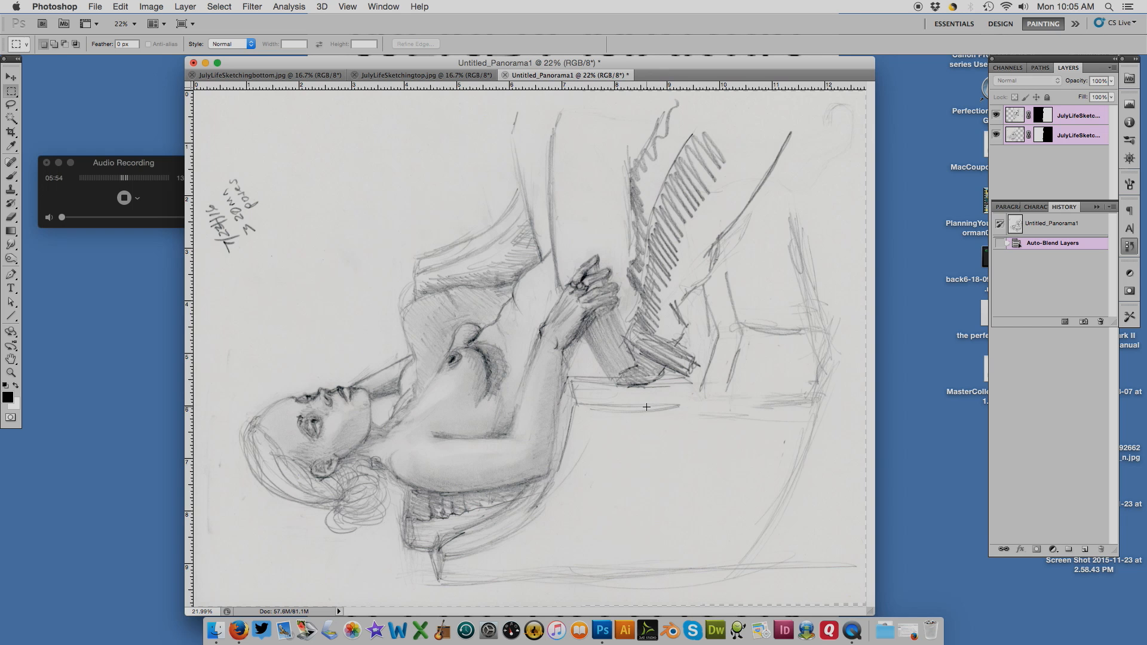
mouse_move(726, 301)
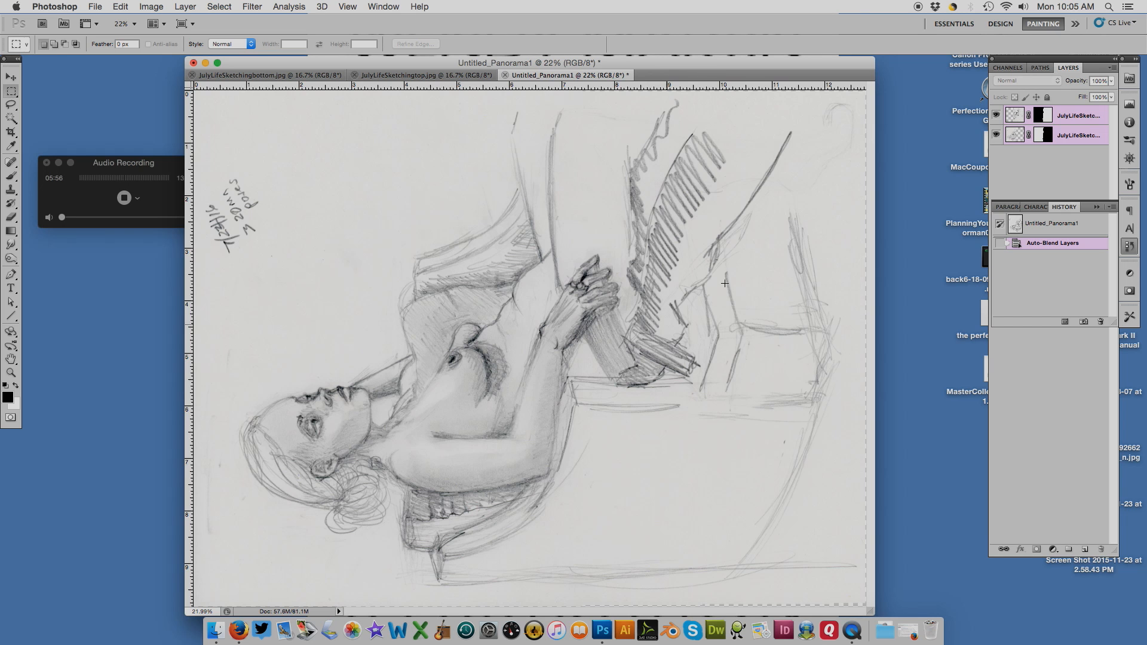
- Flatten Untitled_Panorama1 to a single Background layer and start Save As
click(997, 115)
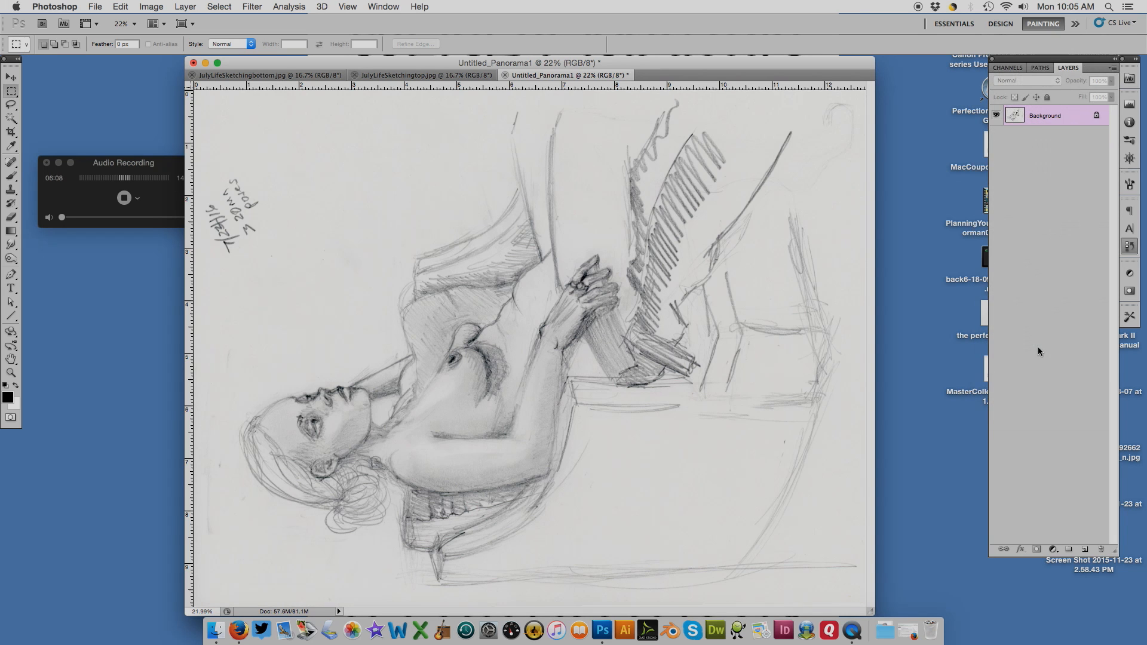
click(96, 7)
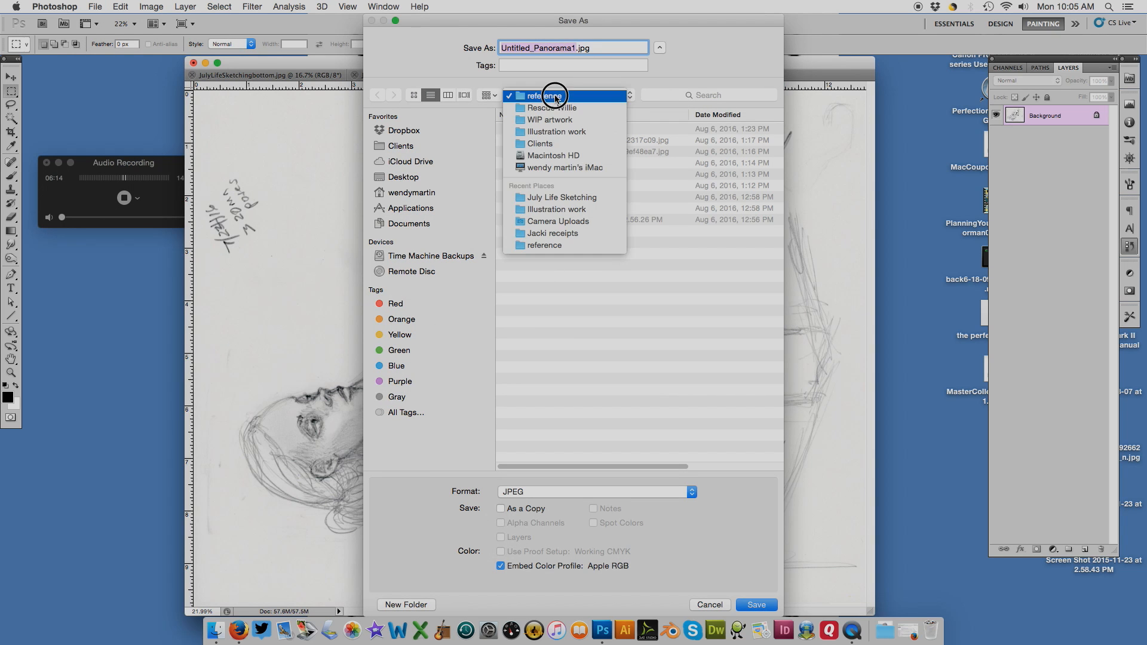
- Save the panorama as JulyLifeSketching.jpg in the July Life Sketching folder at maximum JPEG quality
click(555, 198)
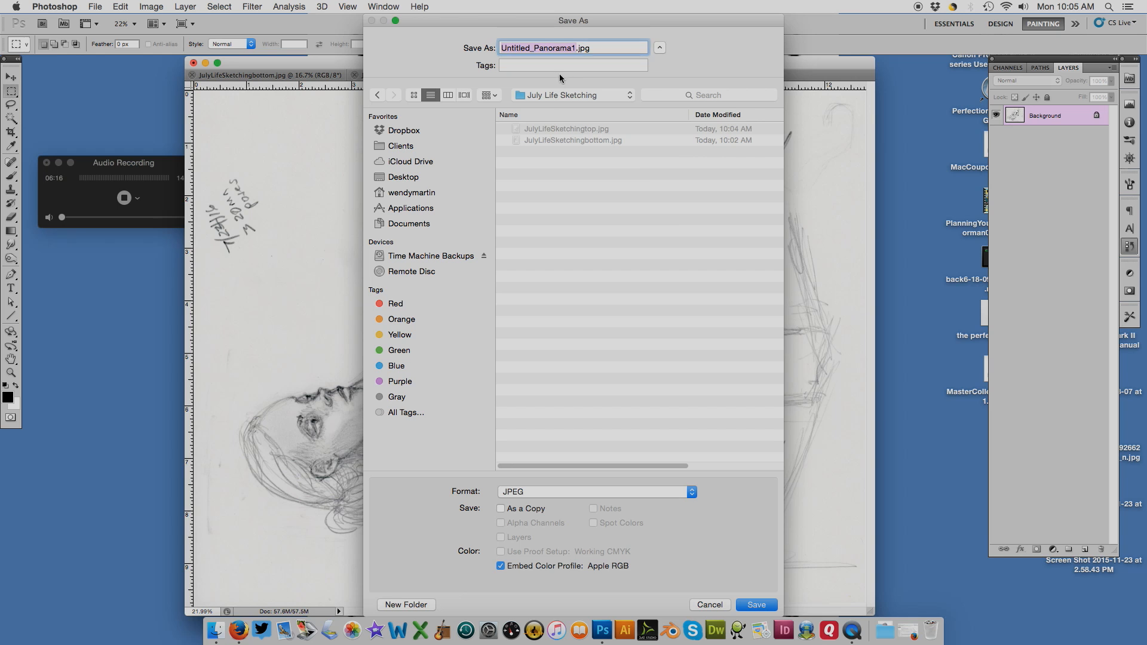
text(JulyLifeSketching.jpg)
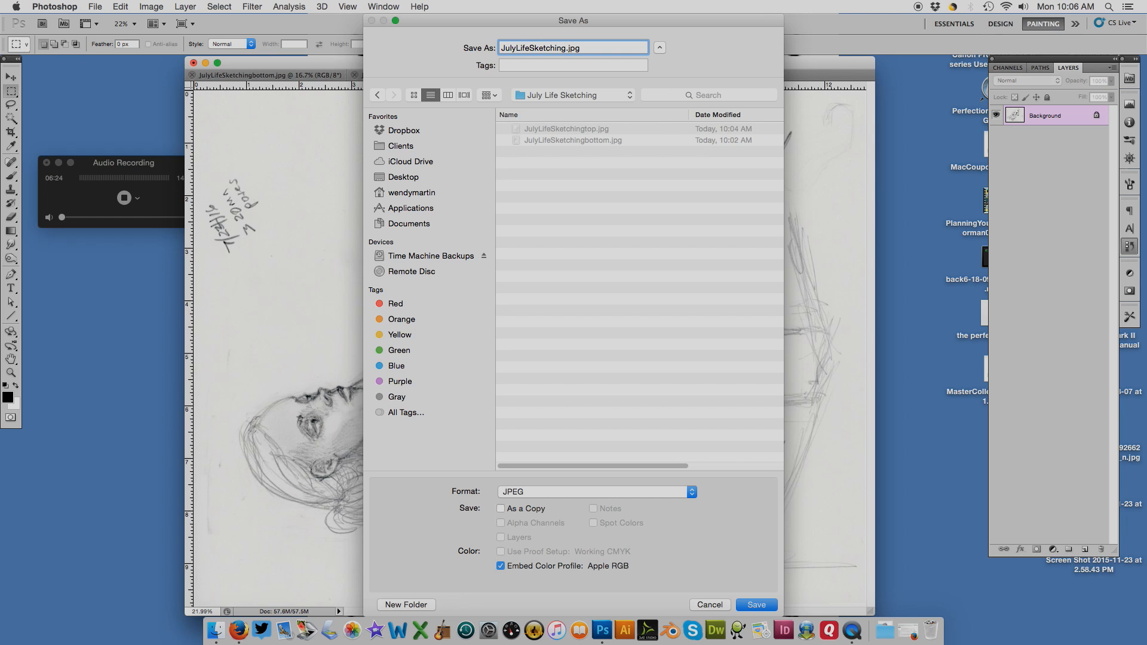
click(757, 605)
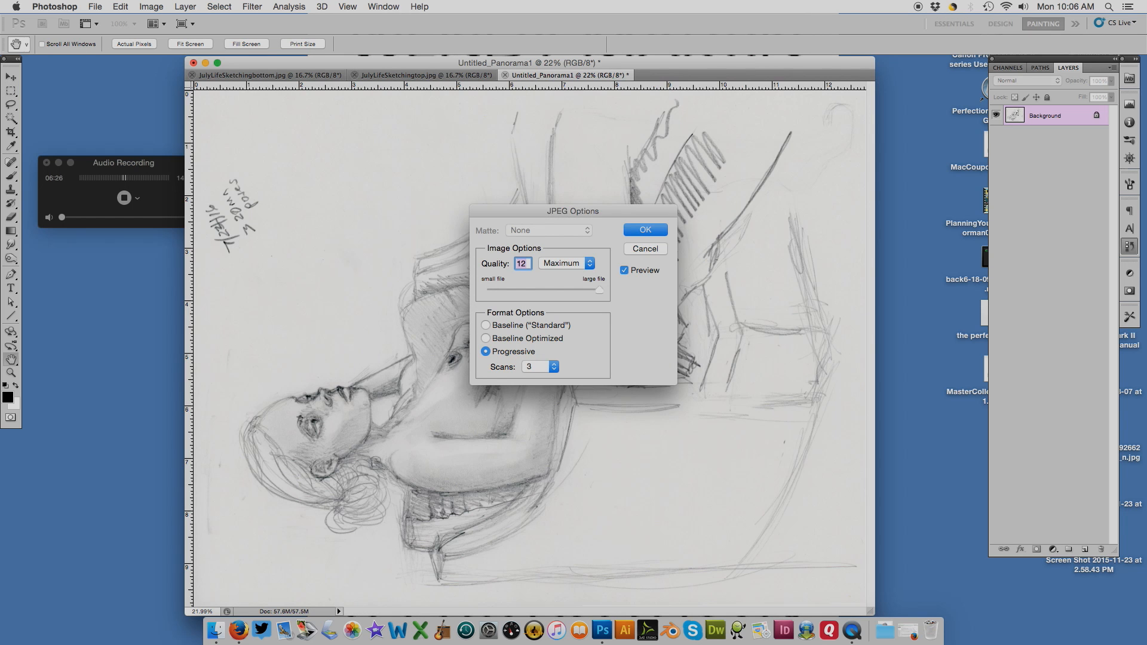
click(645, 229)
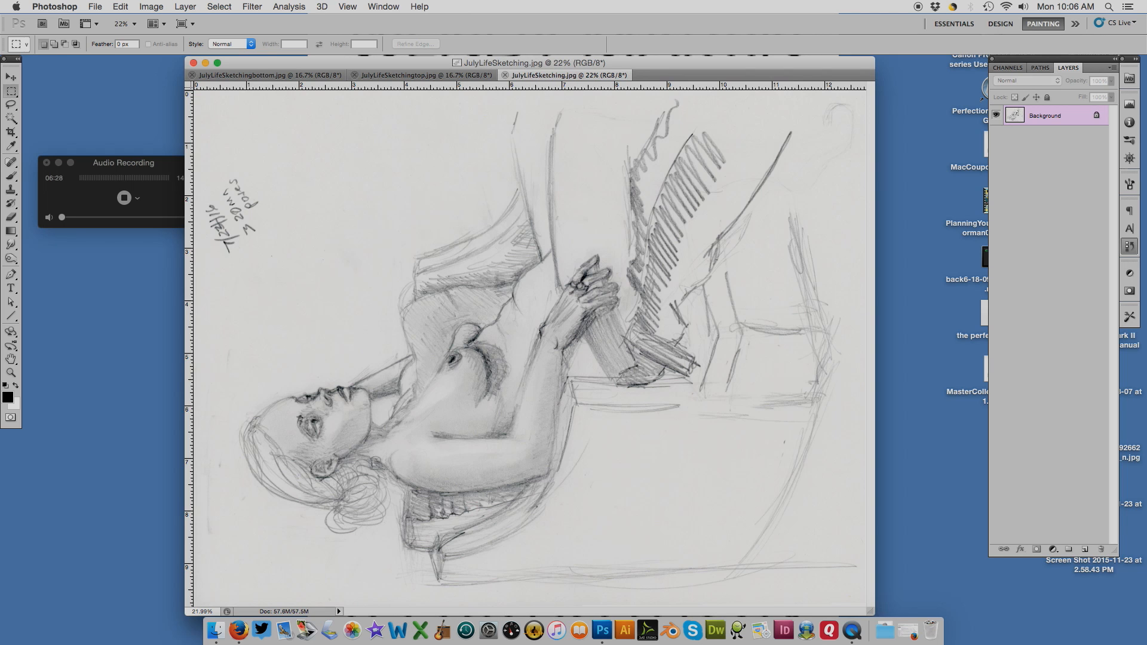
- Rotate JulyLifeSketching.jpg 90° clockwise so the seated figure is upright
click(149, 6)
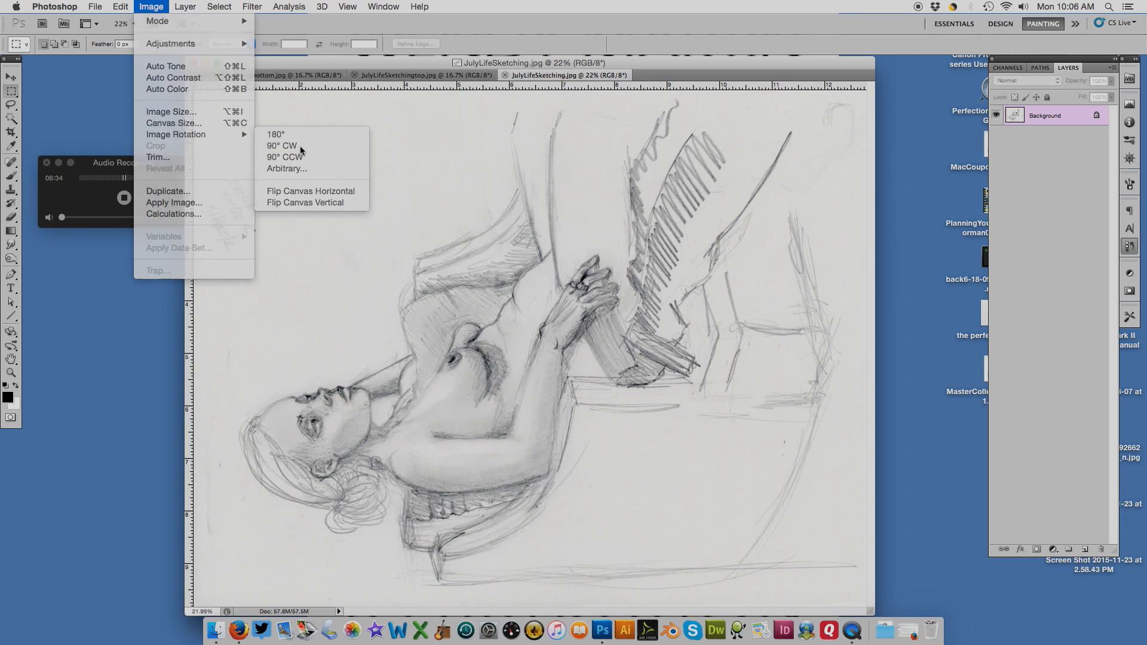
click(282, 145)
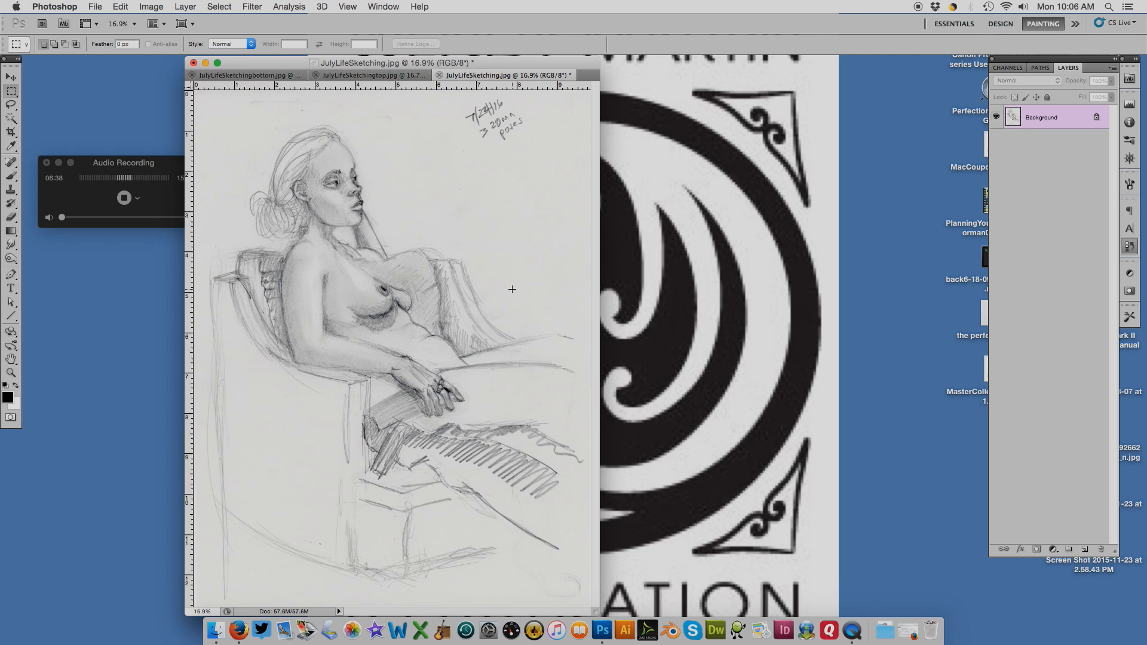
mouse_move(529, 276)
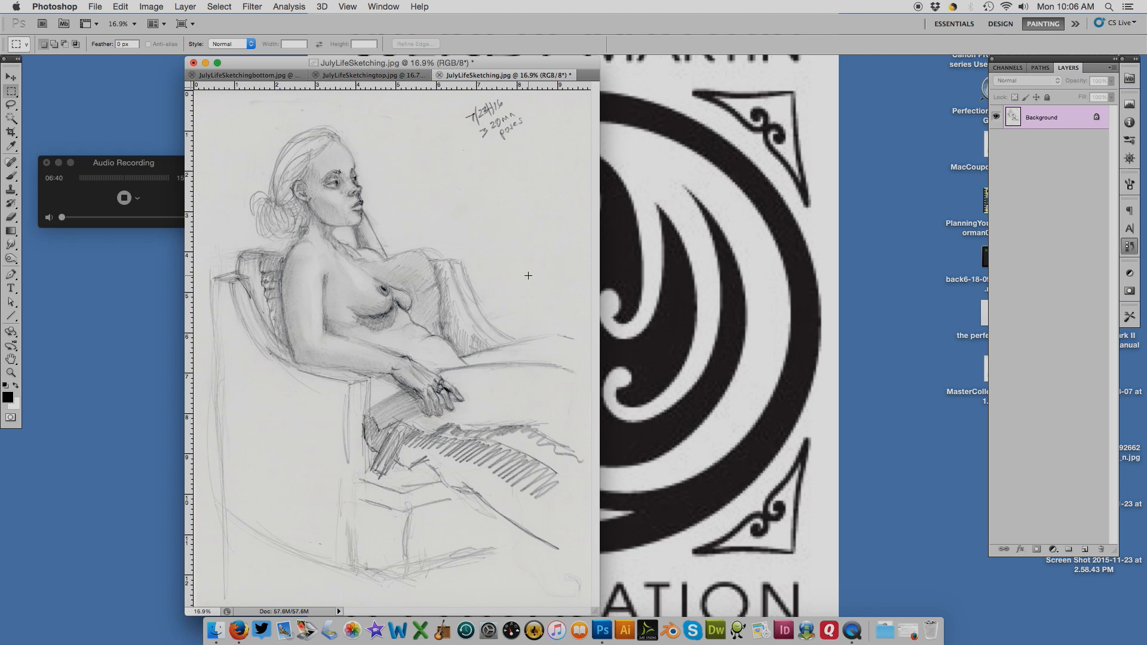